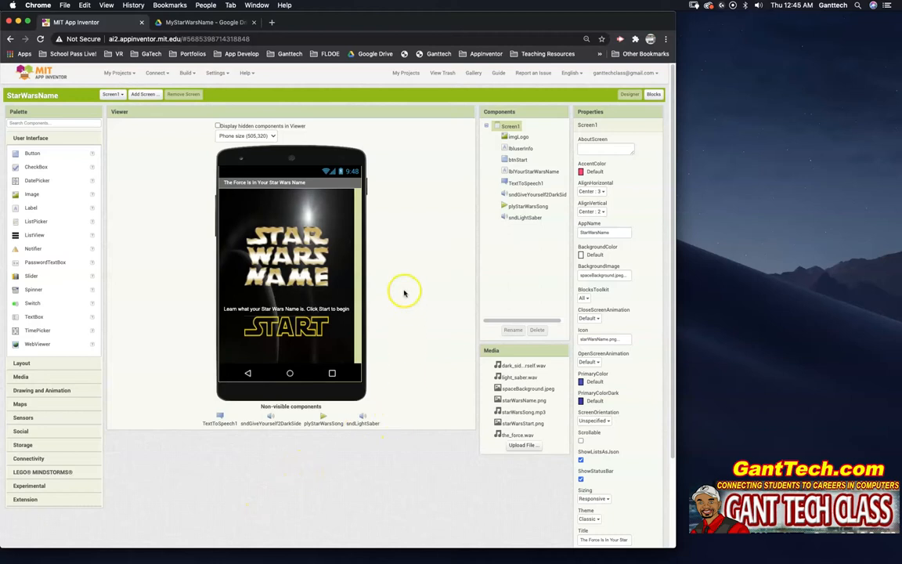
mouse_move(400, 339)
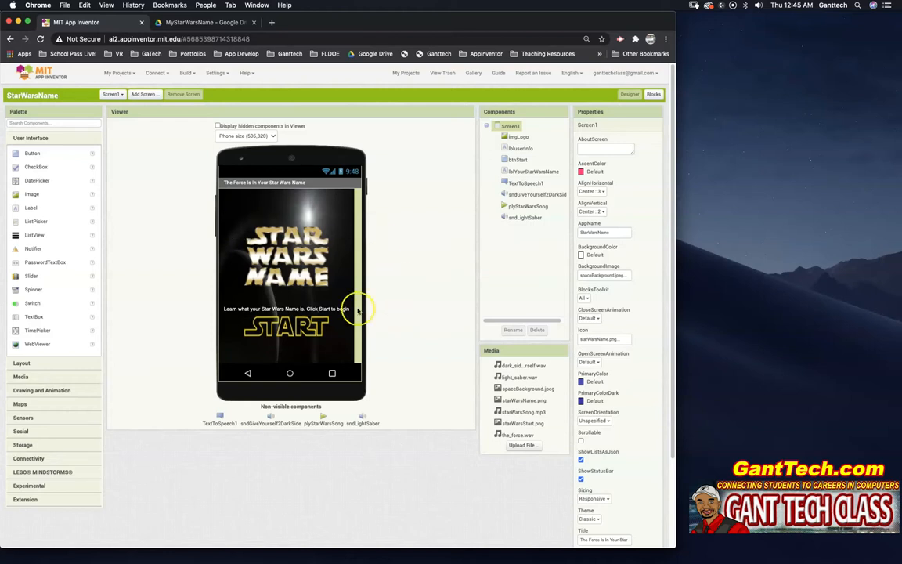
Connect the StarWarsName project to the Android emulator so the app runs there.
left_click(156, 73)
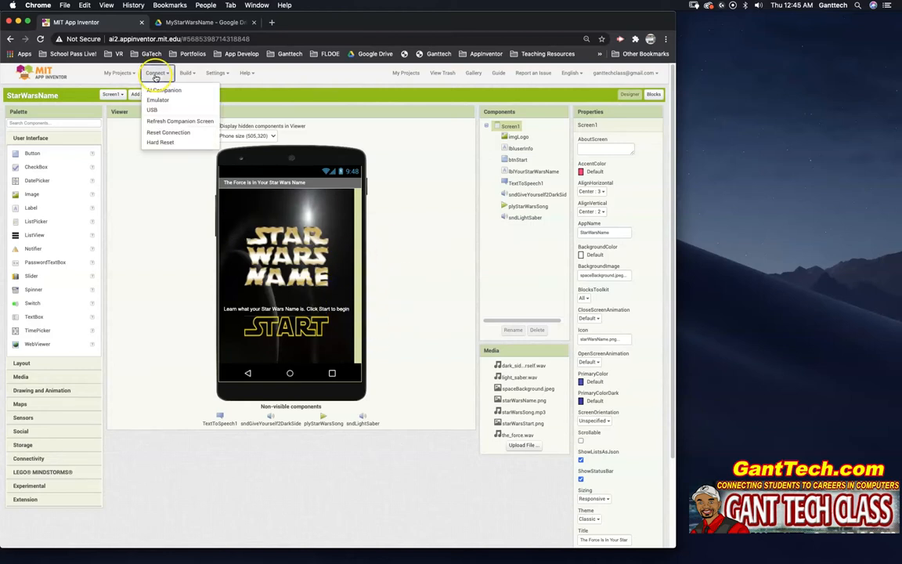
left_click(158, 99)
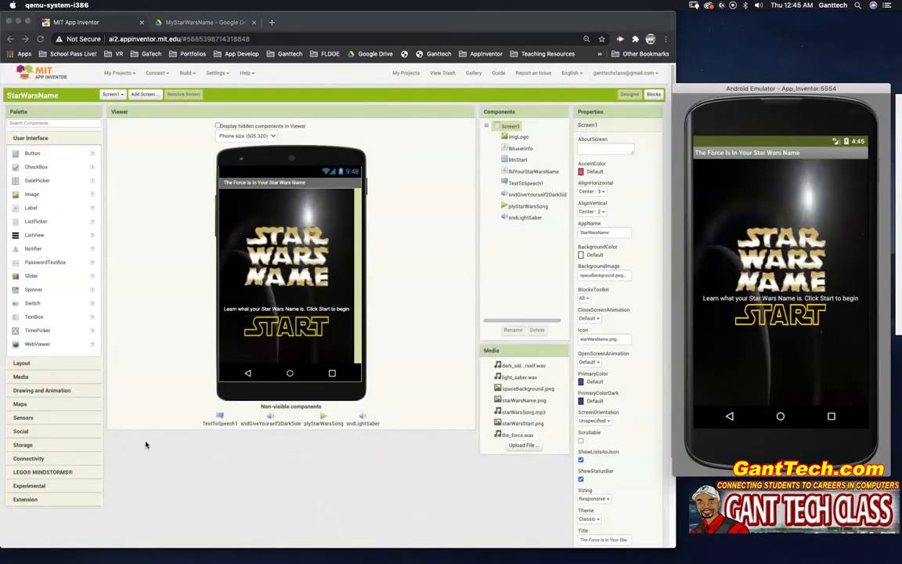
mouse_move(176, 436)
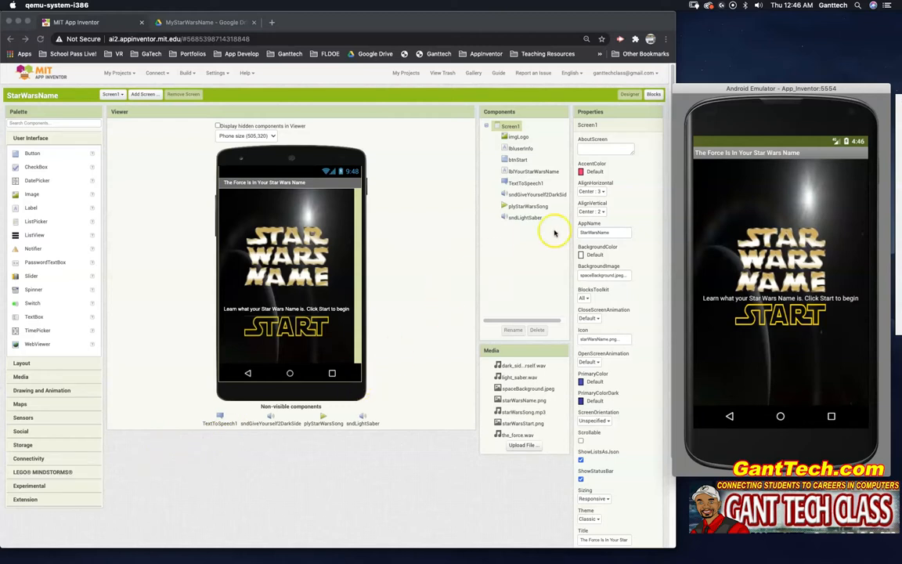
Open the MyStarWarsName project and view its block program in the Blocks editor.
left_click(652, 94)
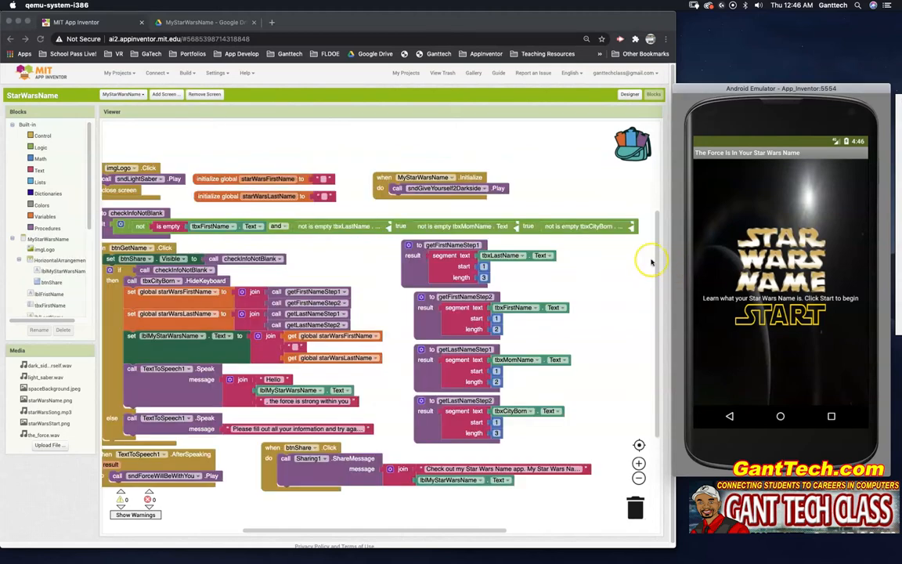
left_click(630, 95)
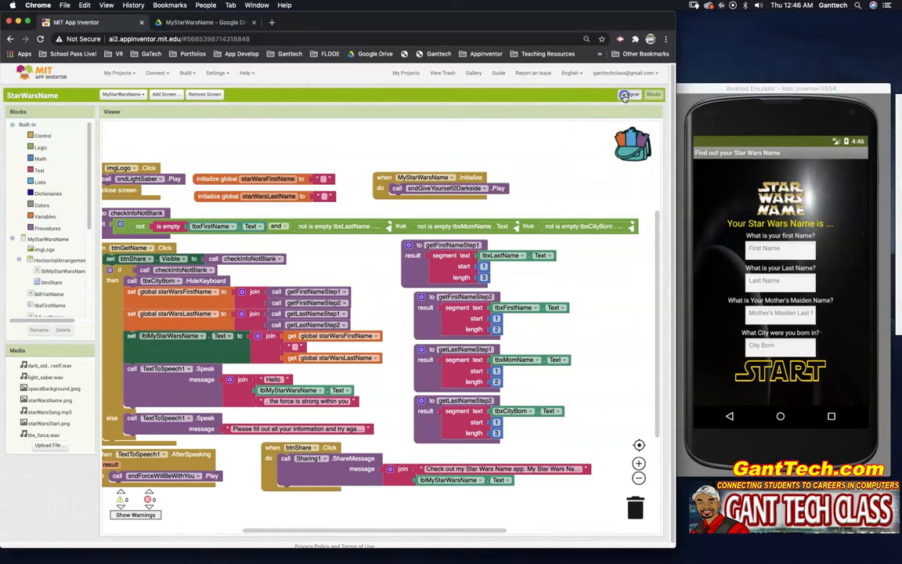
Back in Designer, answer the emulator's questions (e.g. 'Gant') and tap START for 'GanJa WeDet'.
left_click(635, 94)
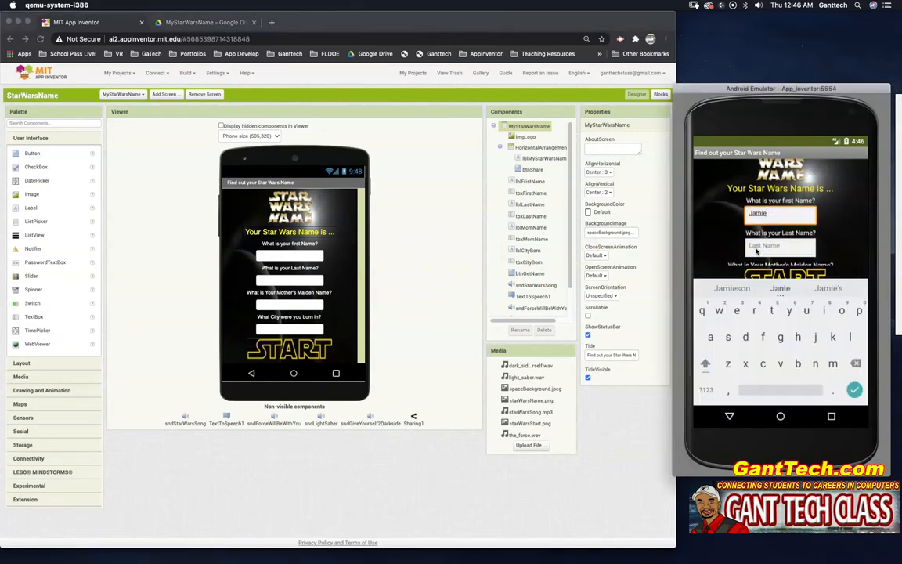
type("Gant")
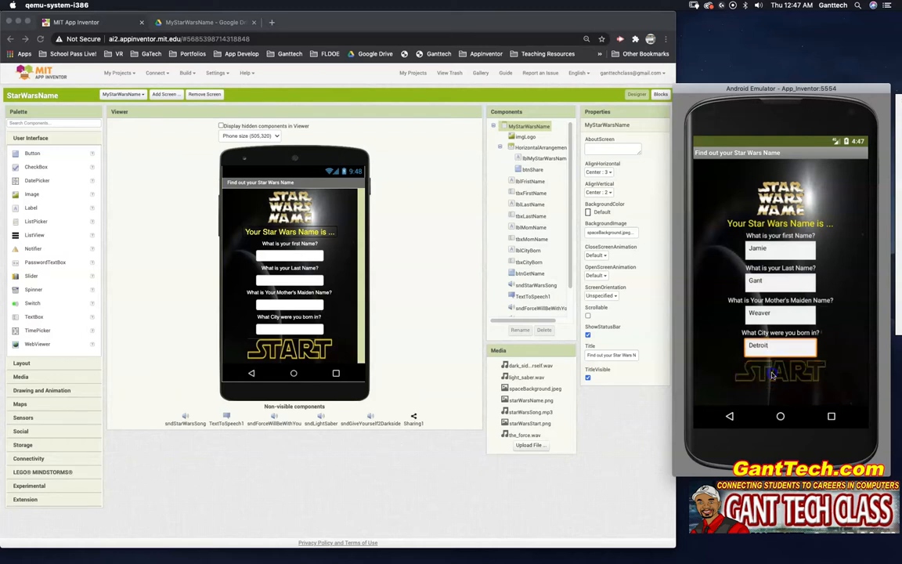
left_click(779, 372)
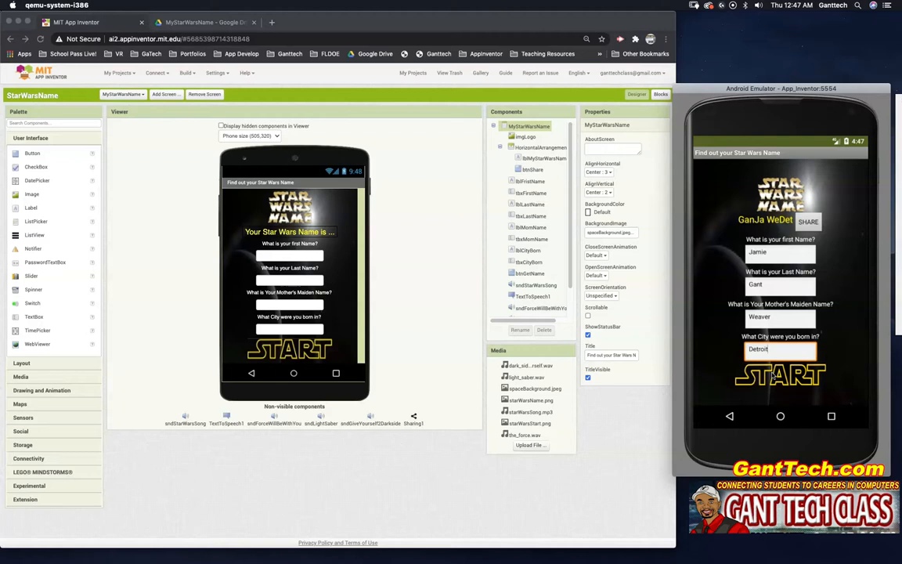
mouse_move(723, 261)
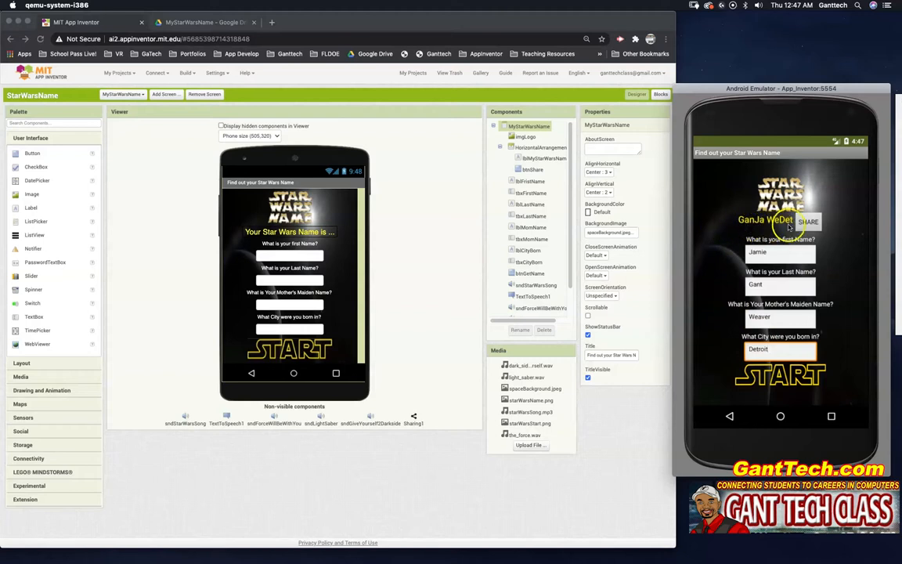
mouse_move(704, 239)
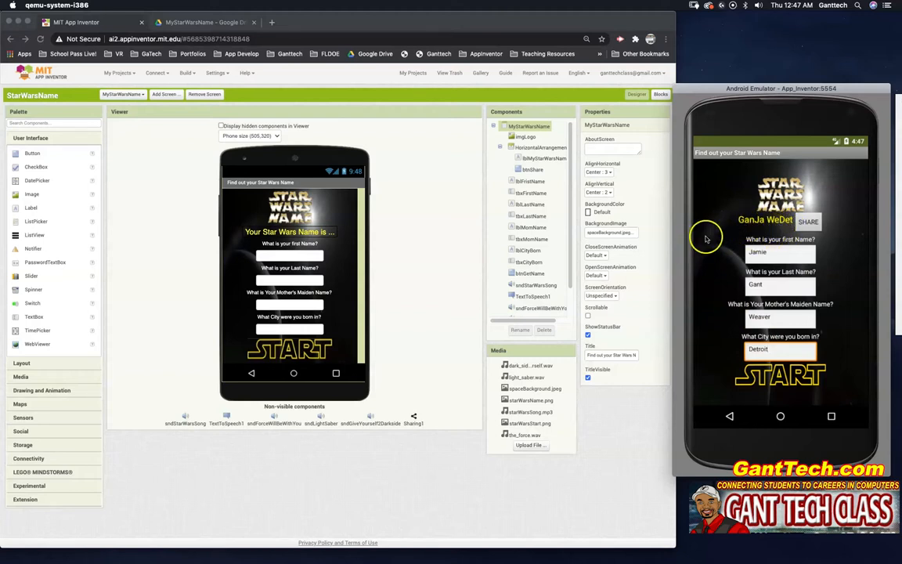
mouse_move(699, 240)
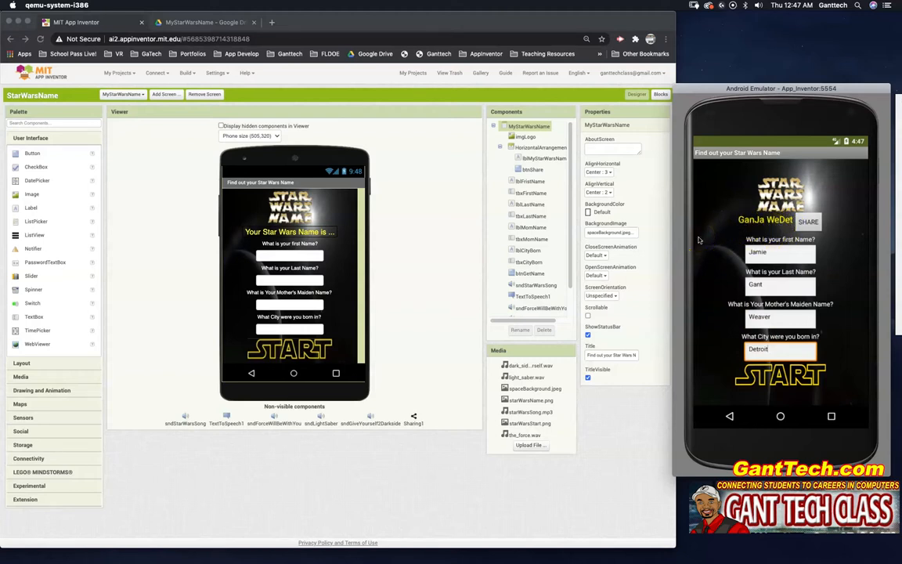
Start a new project from My Projects and name it MyStarWarsName.
left_click(767, 349)
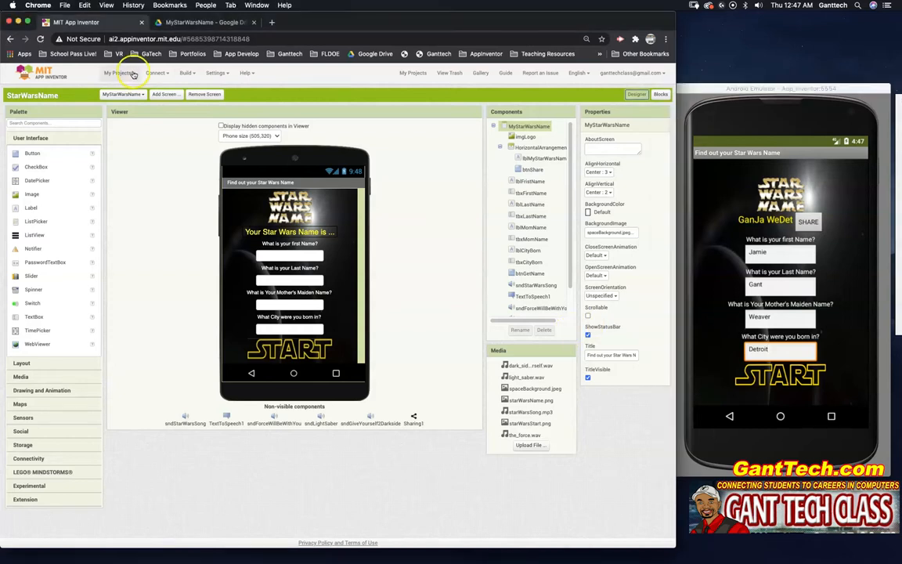
left_click(118, 73)
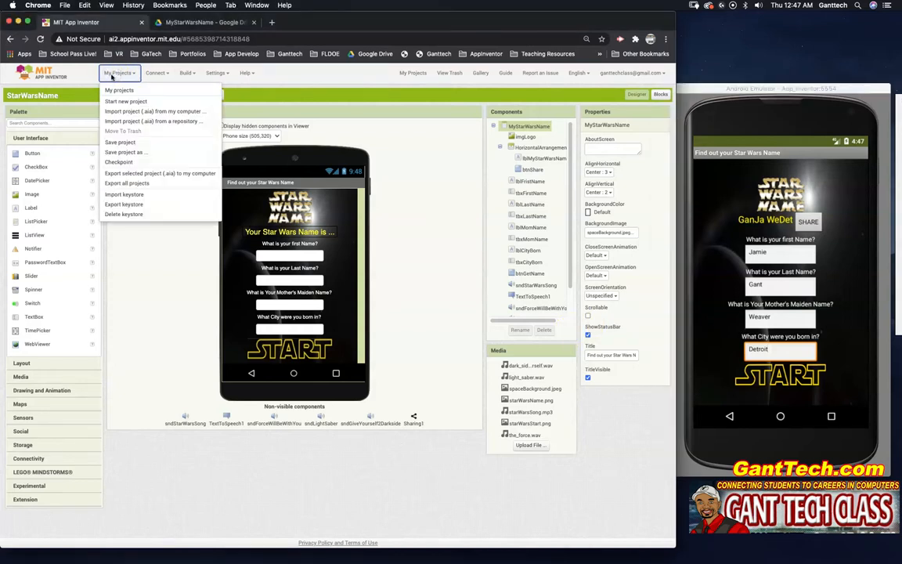
mouse_move(126, 101)
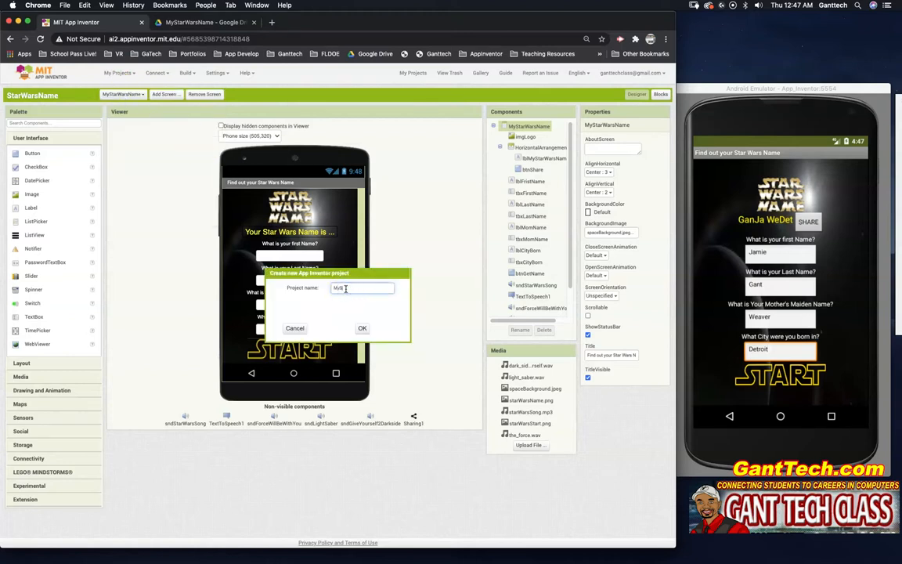
type("MyStarWarsName")
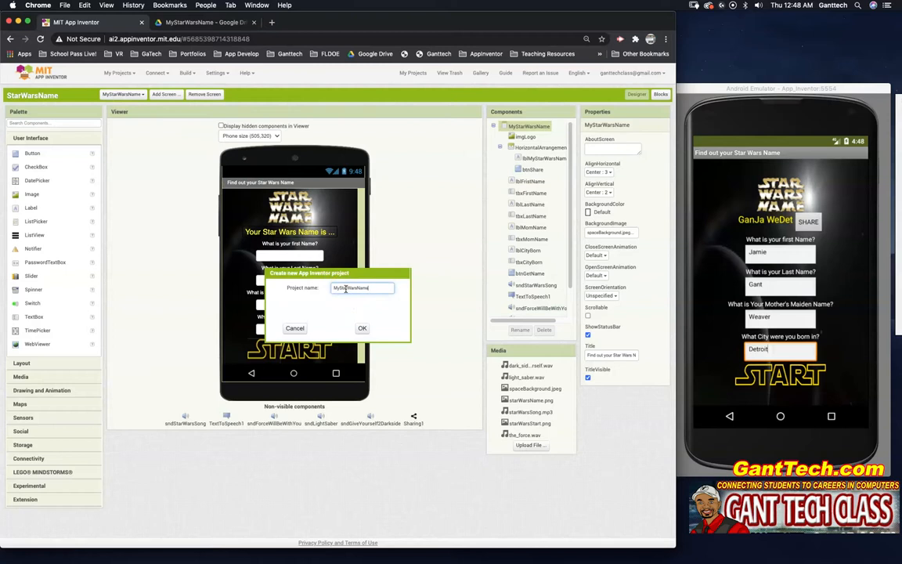
Confirm the dialog to create MyStarWarsName with a blank Screen1 and empty Media.
left_click(362, 328)
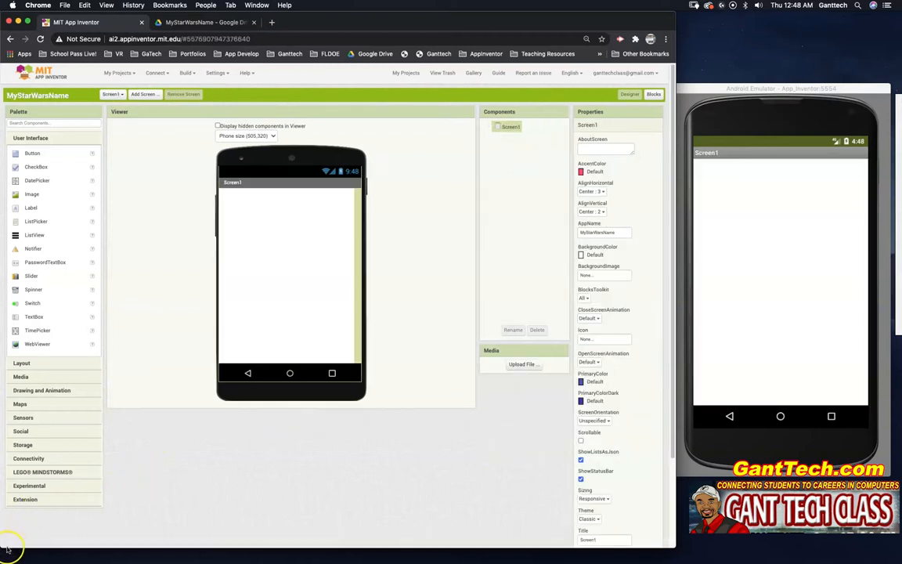
mouse_move(277, 235)
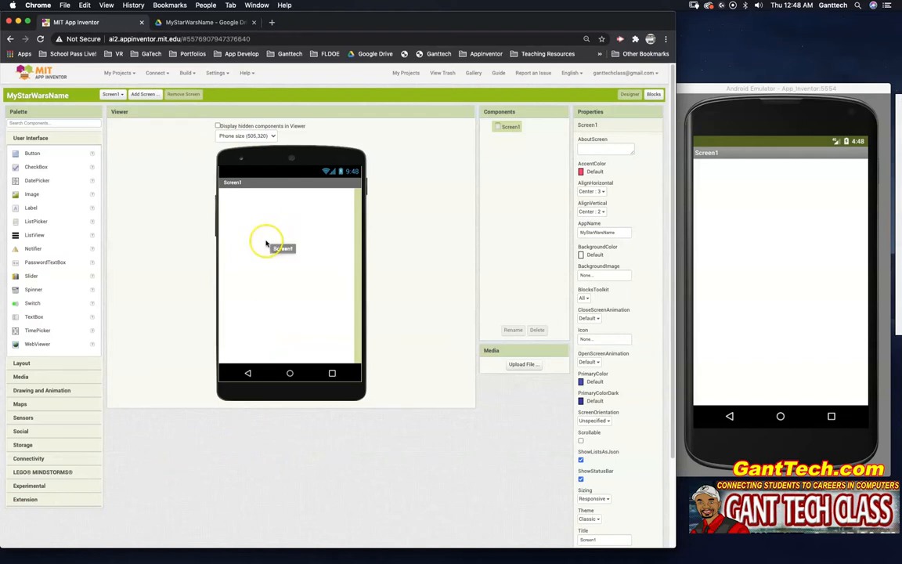
mouse_move(199, 405)
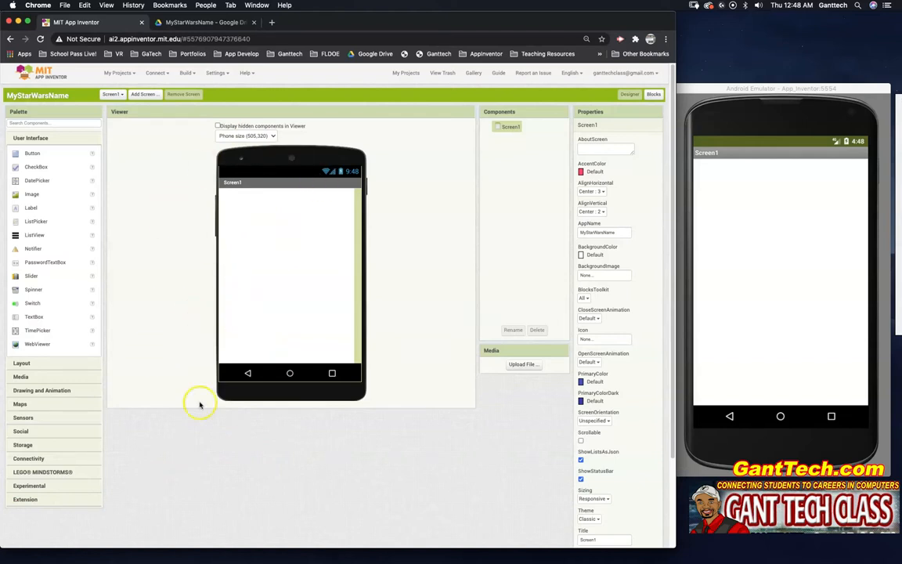
mouse_move(187, 47)
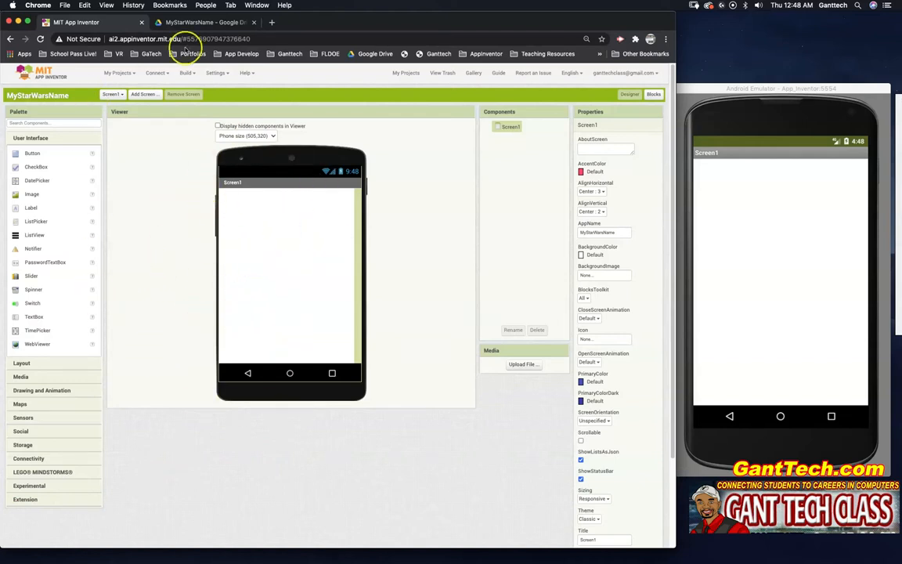
mouse_move(402, 327)
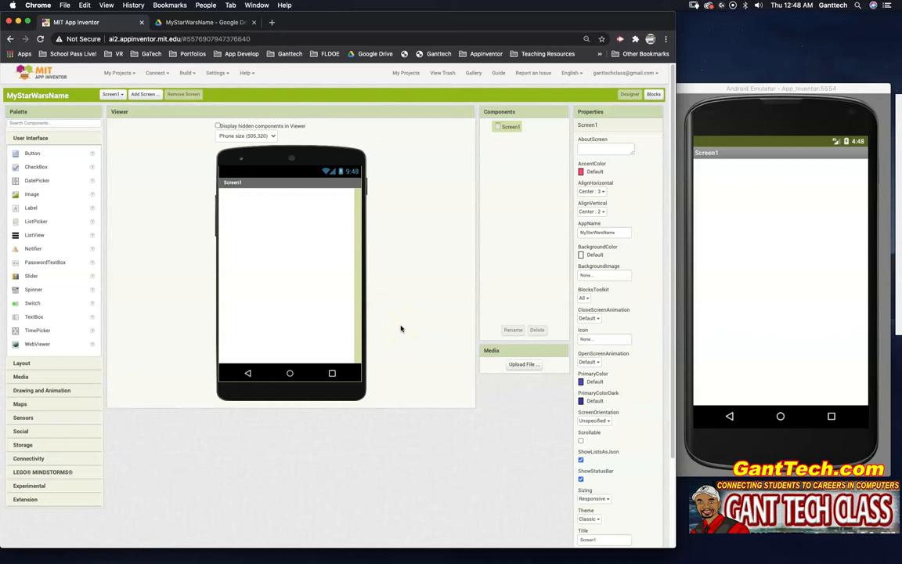
mouse_move(270, 320)
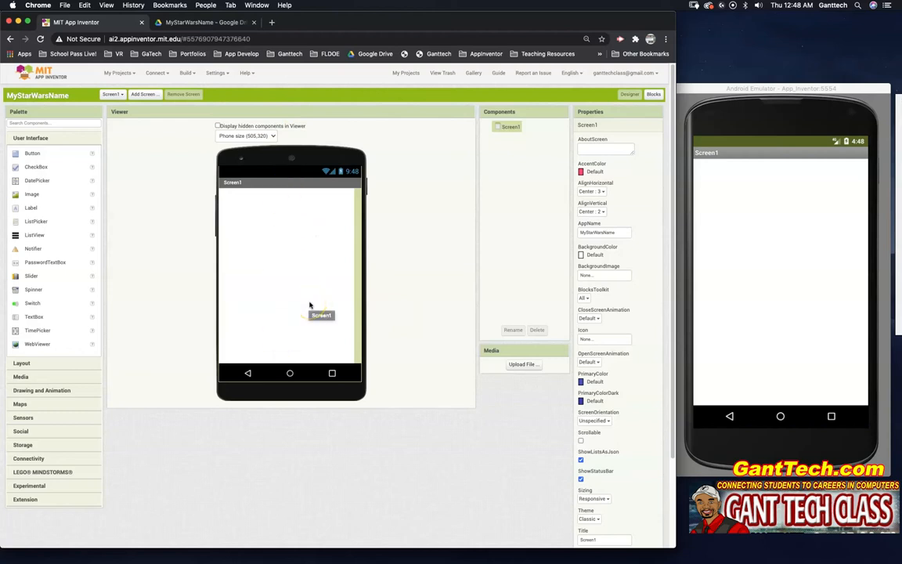
mouse_move(349, 296)
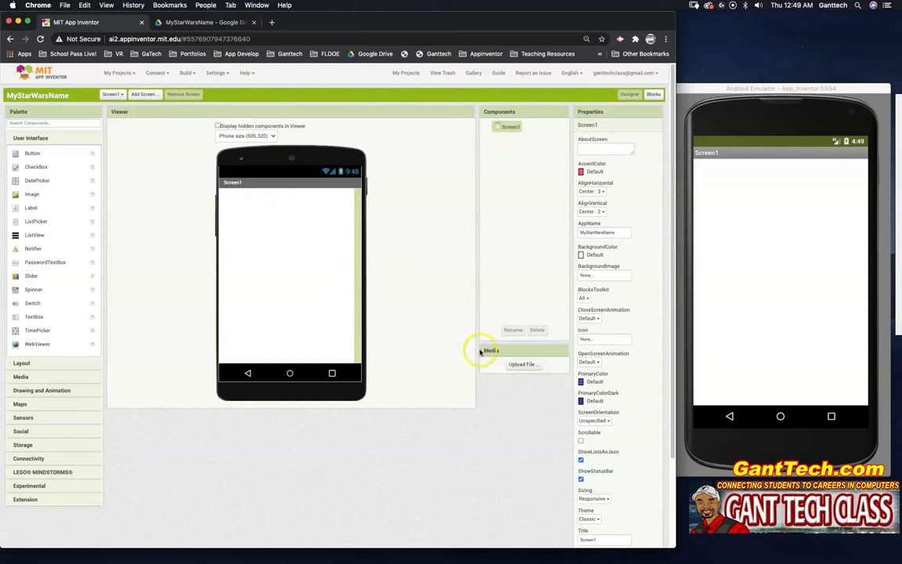
mouse_move(519, 390)
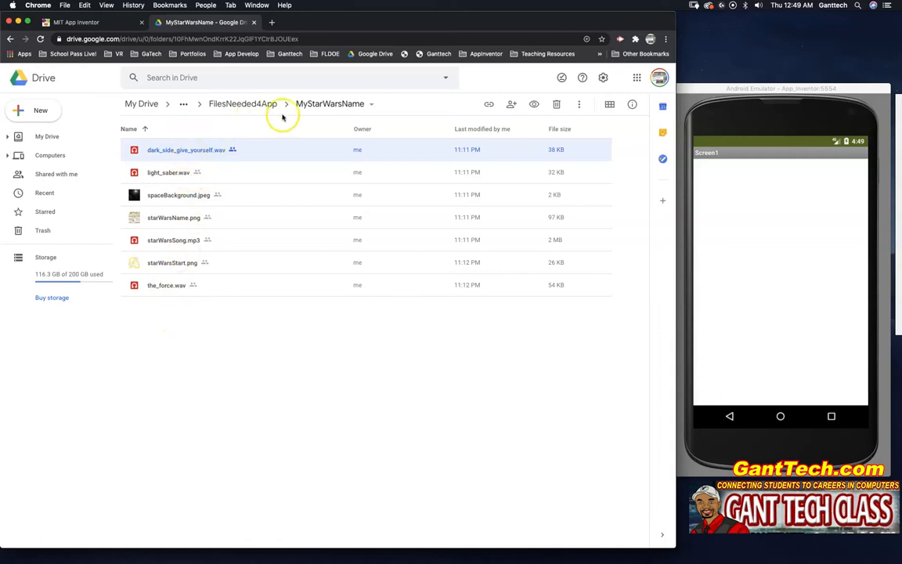
mouse_move(172, 353)
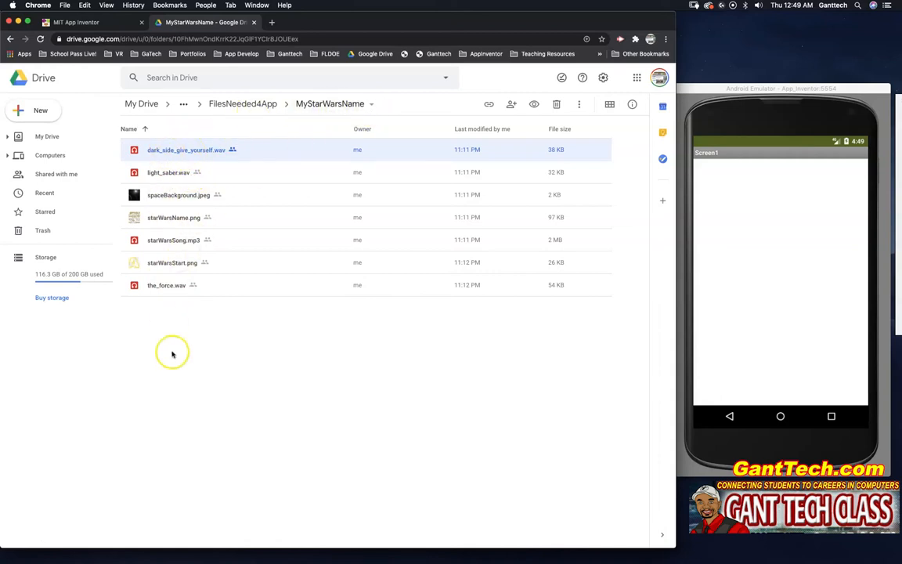
Browse the Drive folder's light_saber.wav, starWarsName.png and starWarsStart.png files.
left_click(168, 172)
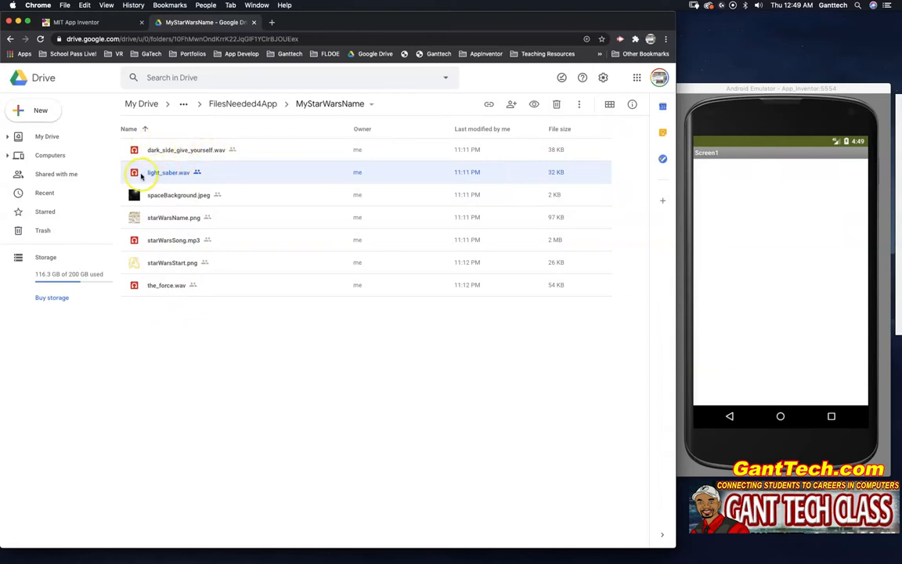
mouse_move(187, 204)
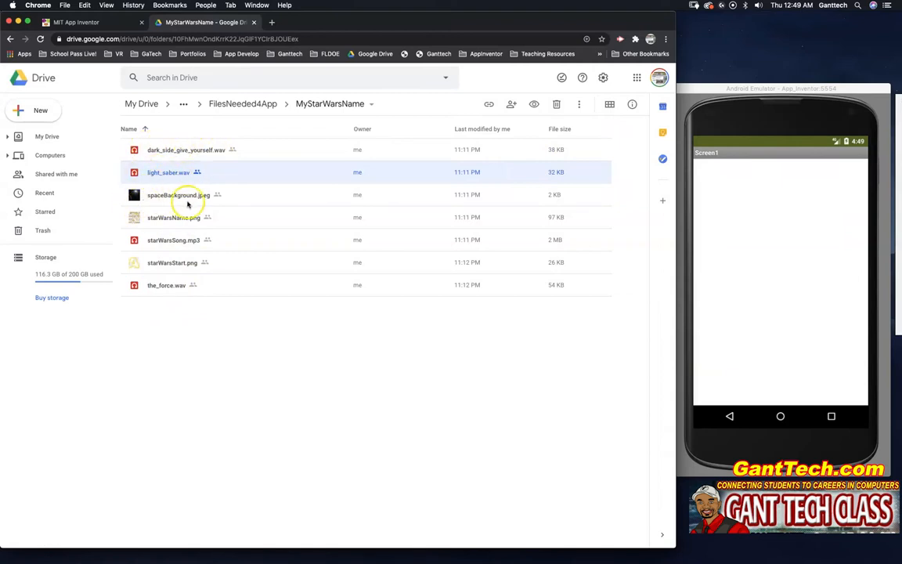
left_click(173, 217)
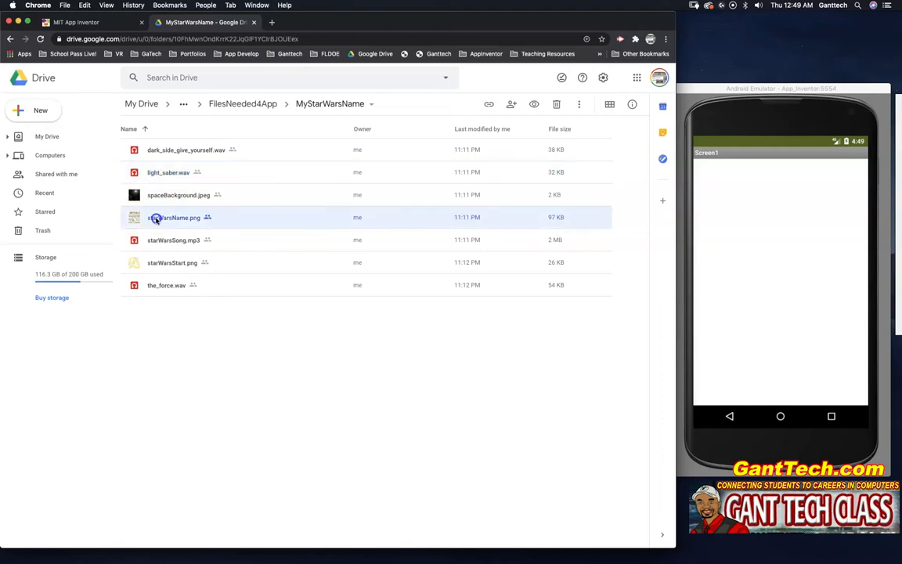
mouse_move(146, 266)
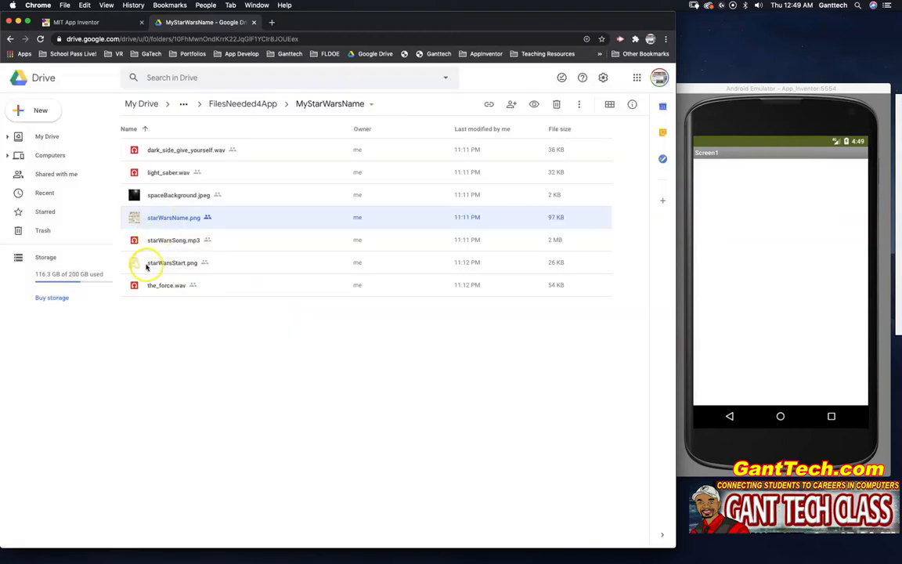
double_click(173, 262)
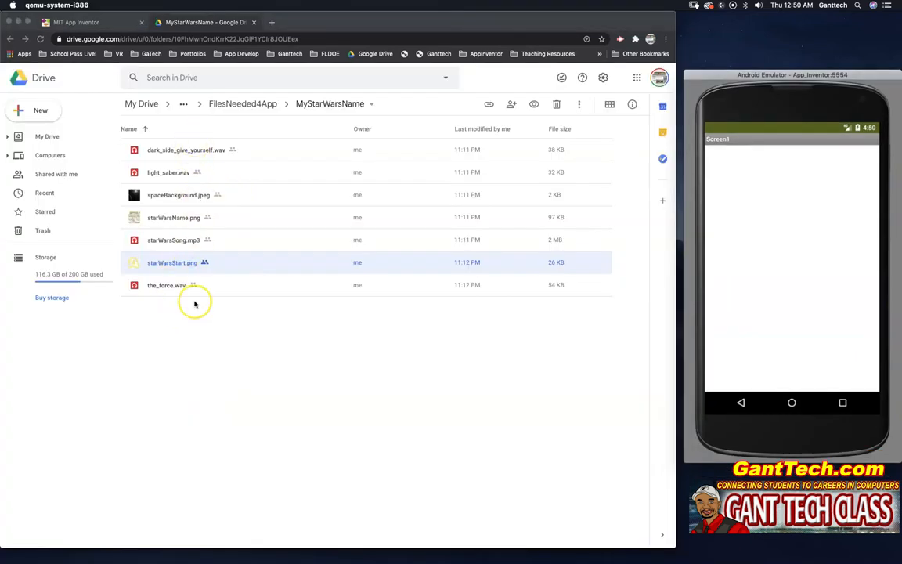
mouse_move(209, 298)
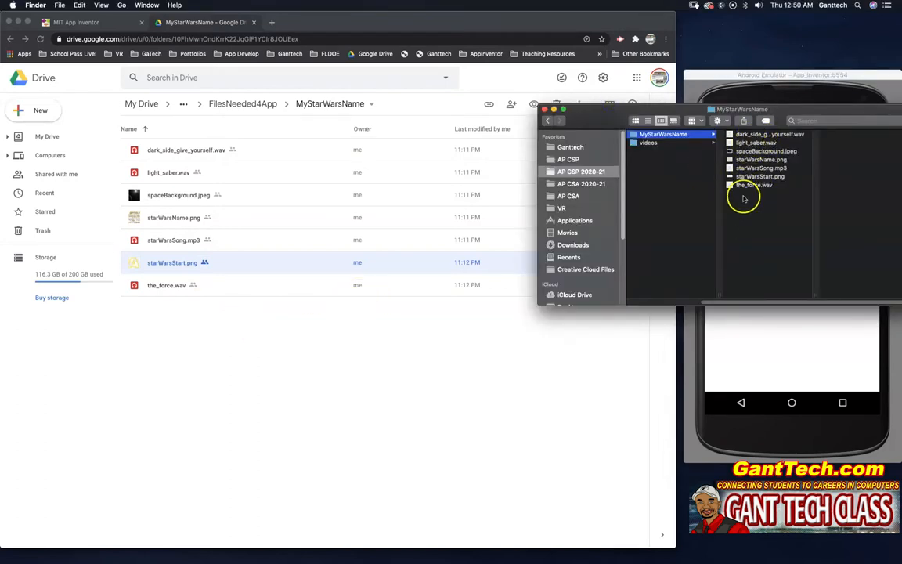
Upload light_saber.wav and spaceBackground.jpeg to the project media.
left_click(76, 21)
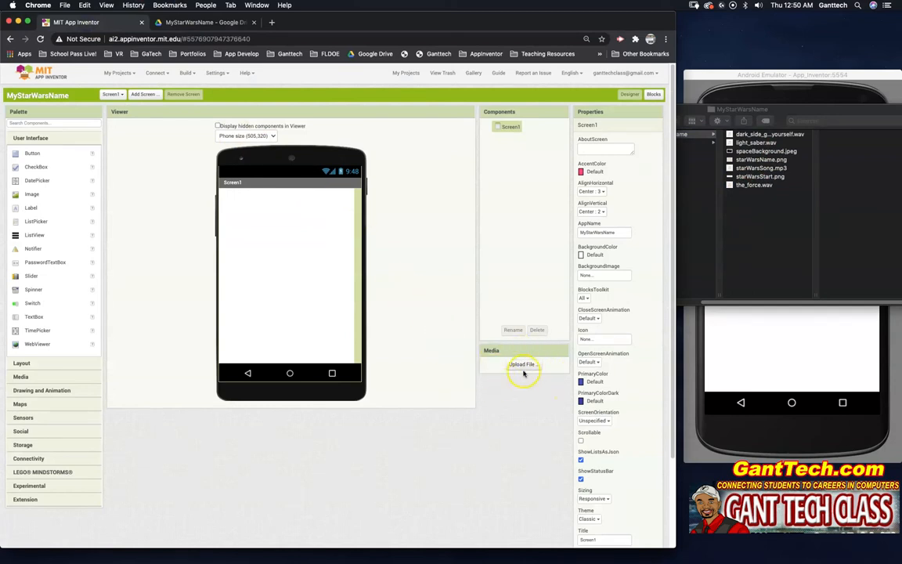
left_click(522, 367)
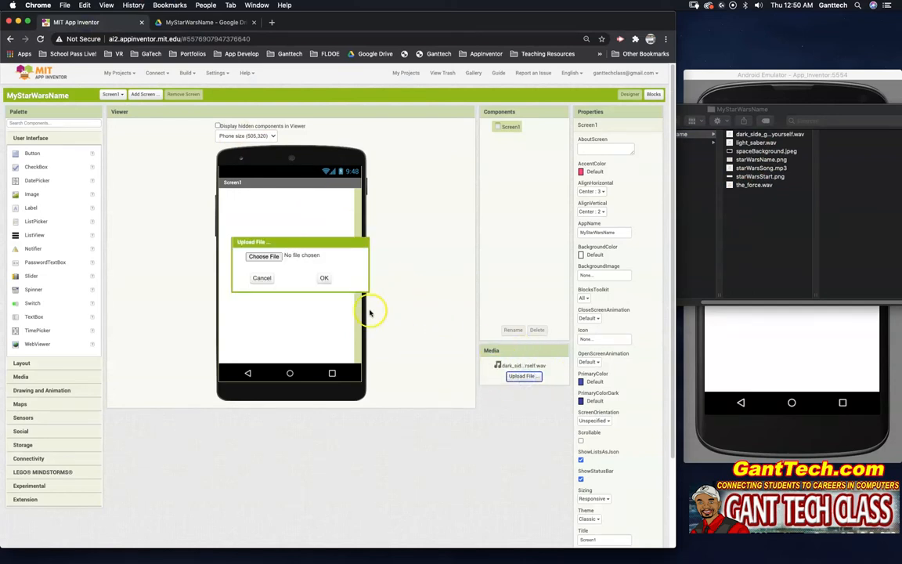
left_click(263, 255)
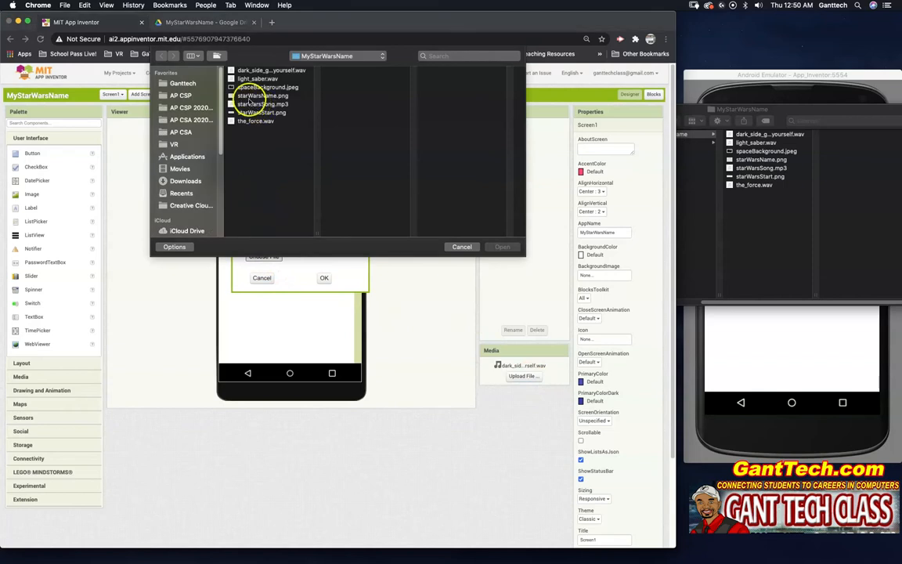
left_click(257, 79)
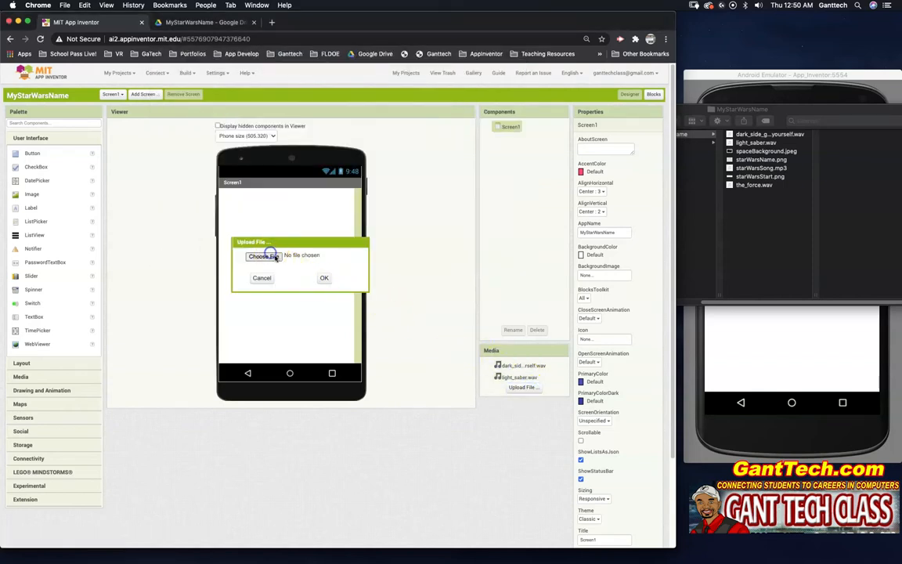
left_click(264, 255)
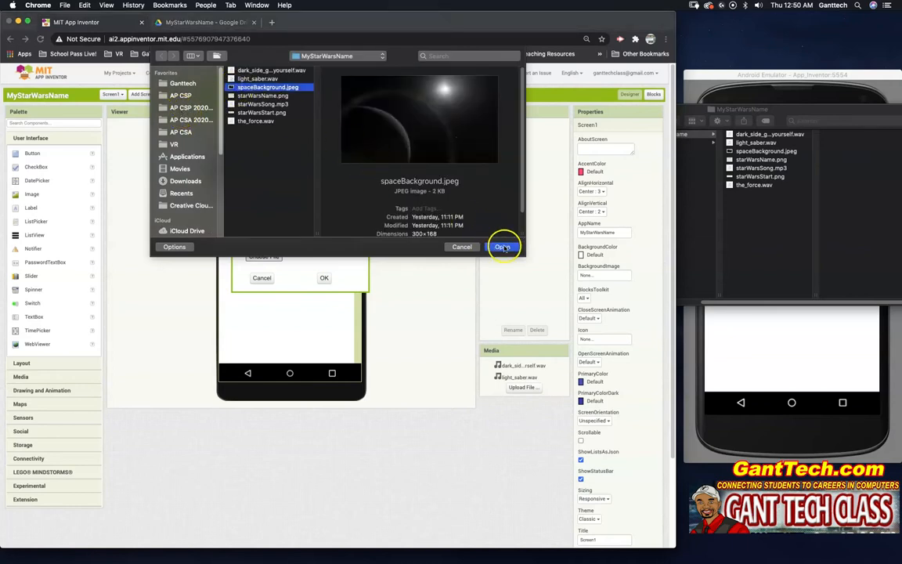
left_click(502, 247)
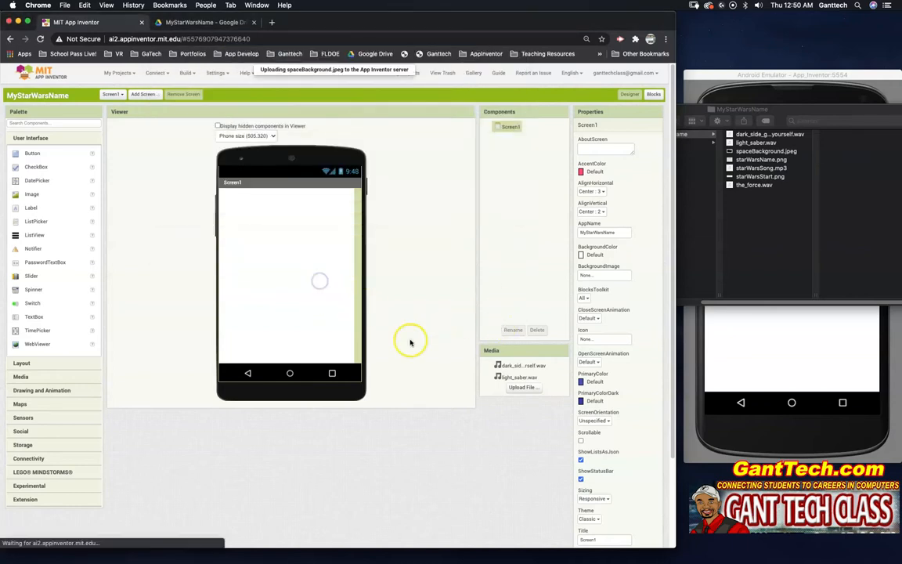
Upload starWarsName.png, starWarsSong.mp3, starWarsStart.png and the_force.wav to the media.
left_click(522, 387)
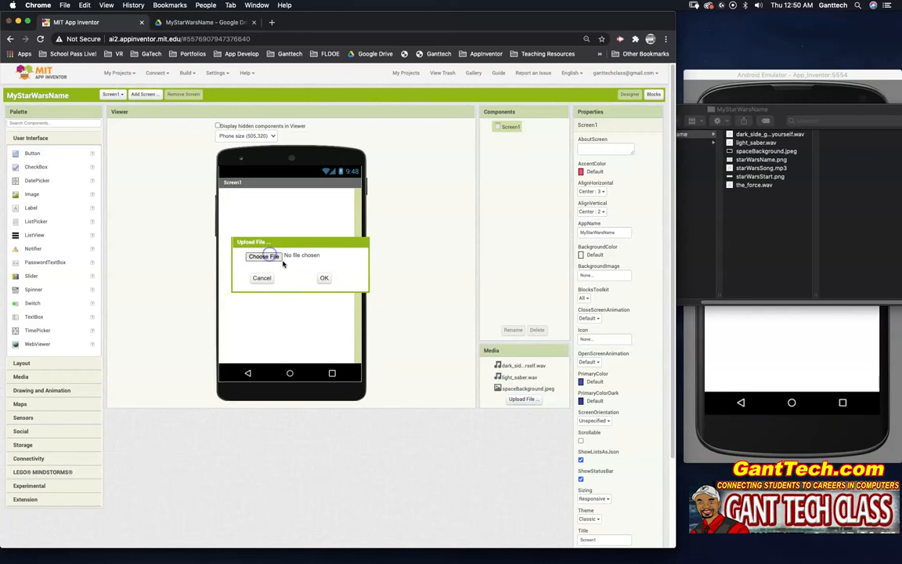
left_click(263, 255)
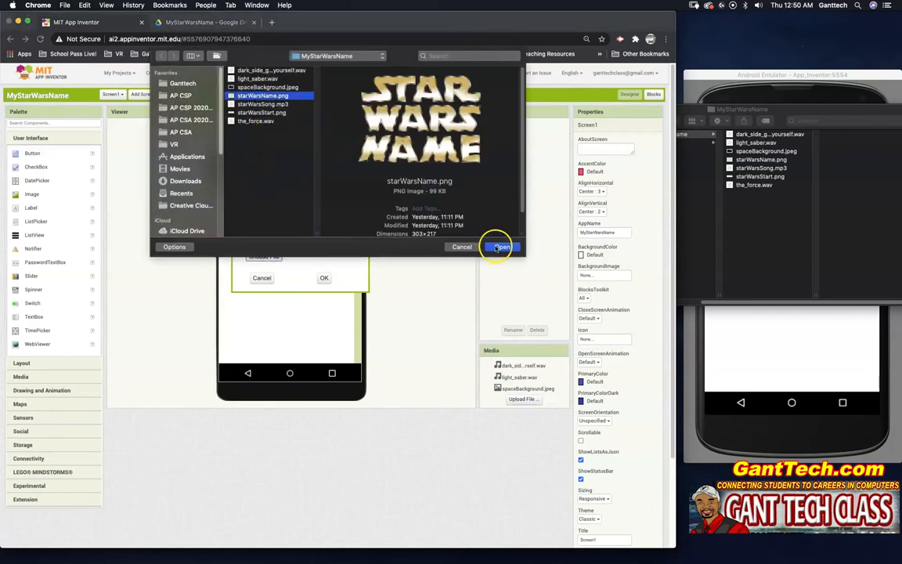
left_click(499, 247)
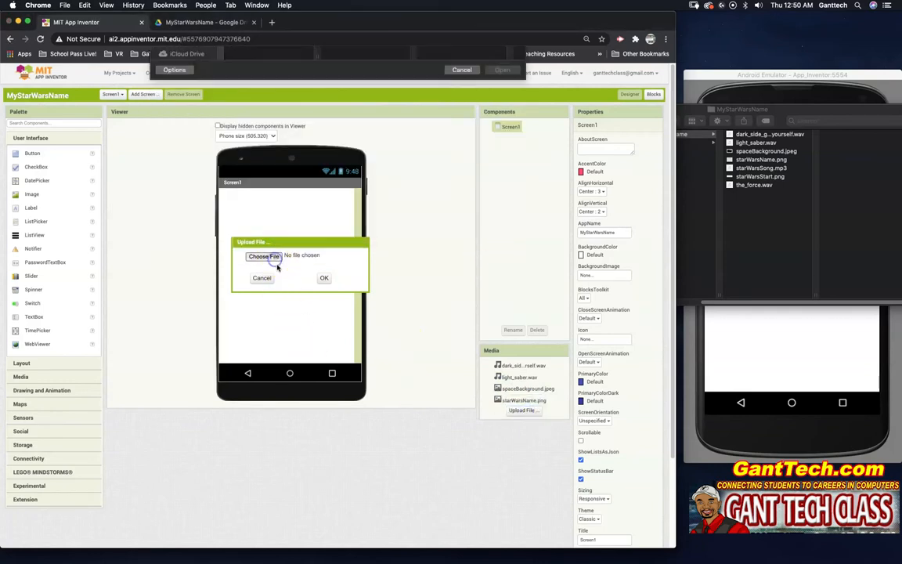
left_click(264, 257)
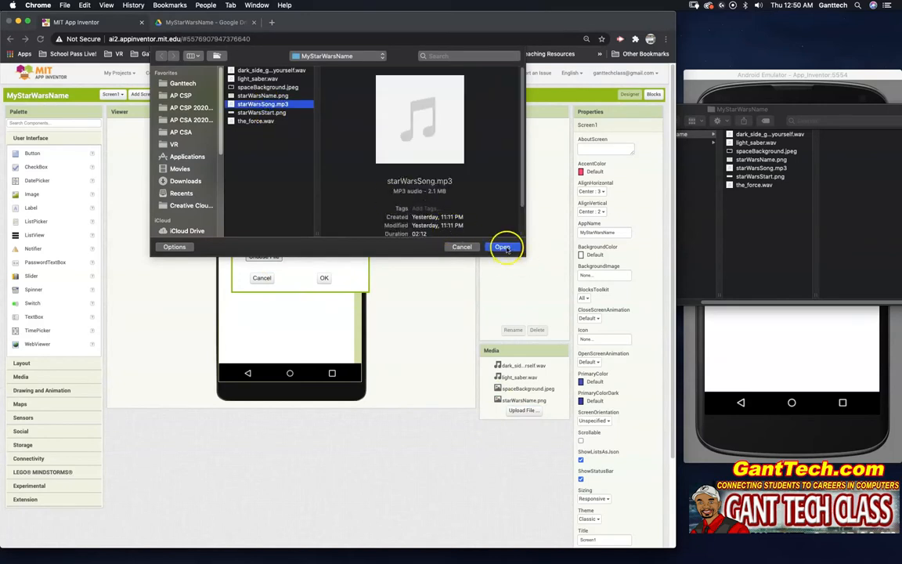
left_click(502, 246)
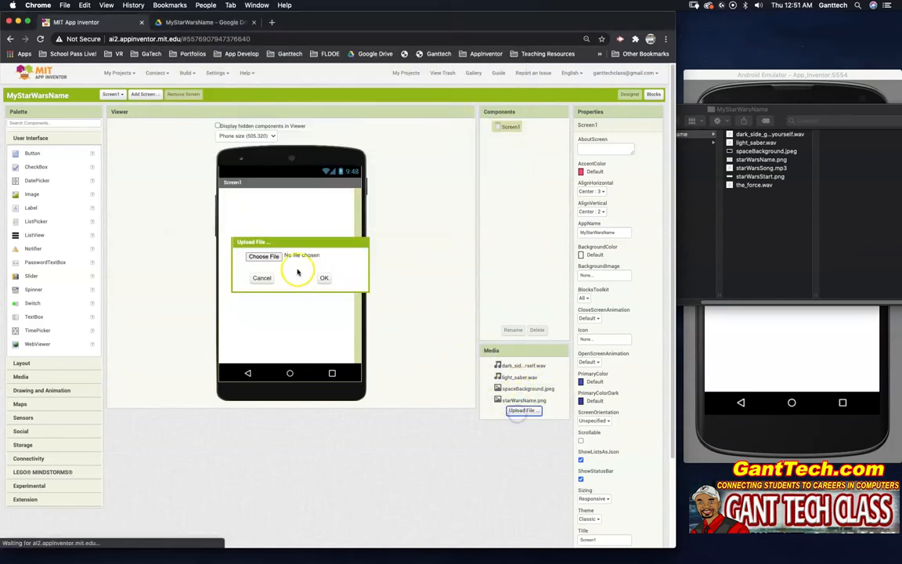
left_click(263, 255)
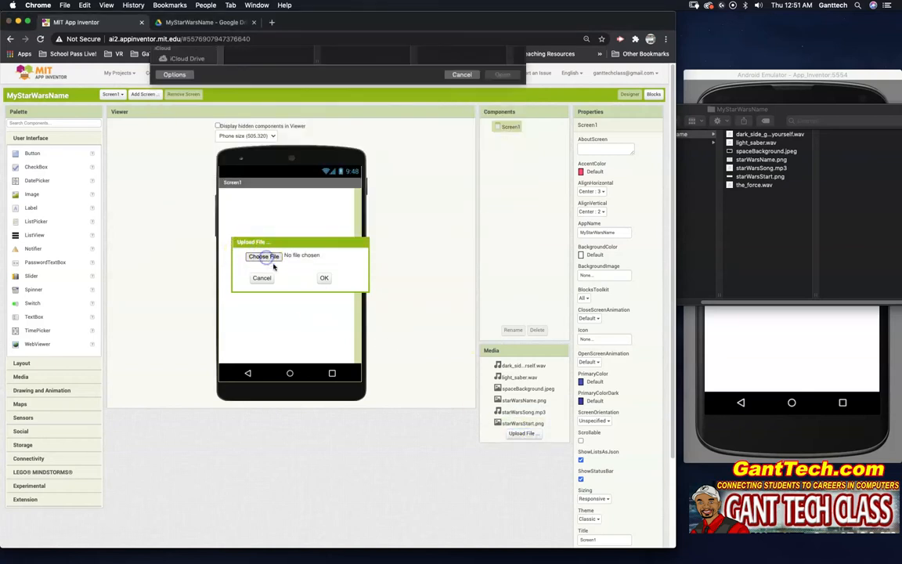
left_click(264, 255)
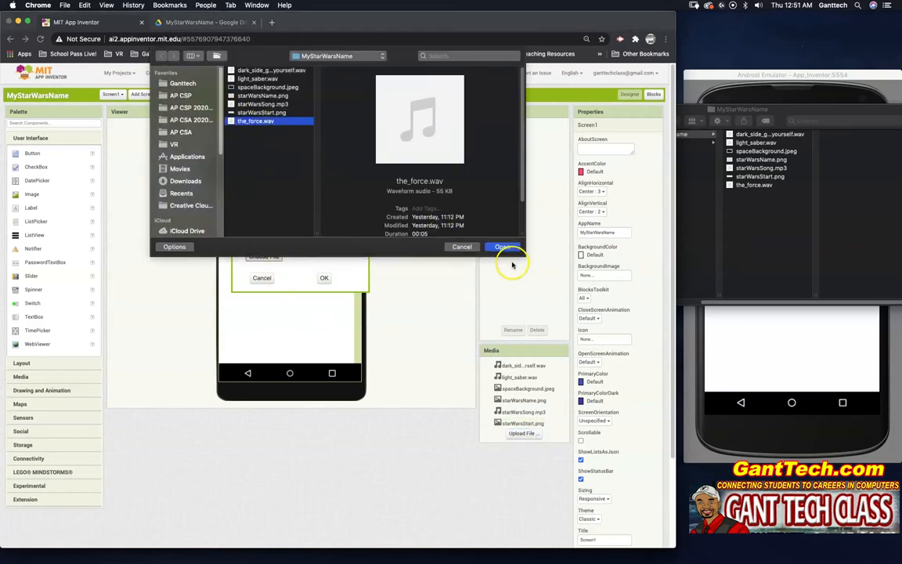
left_click(501, 247)
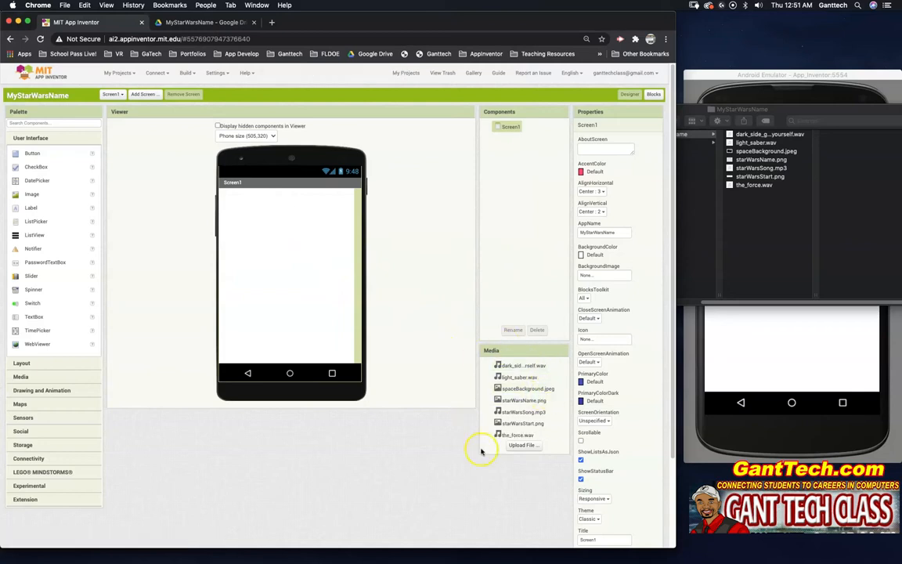
mouse_move(474, 407)
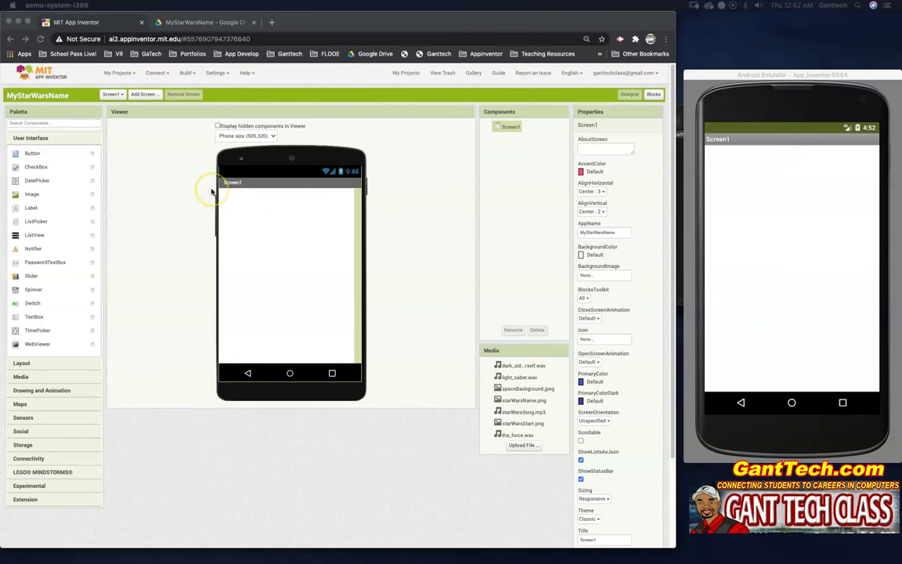
mouse_move(292, 186)
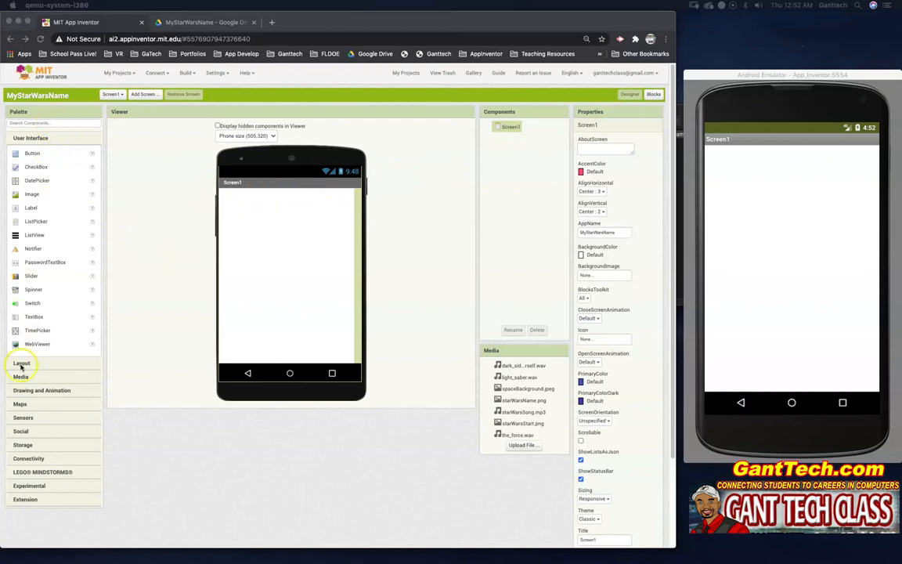
mouse_move(266, 230)
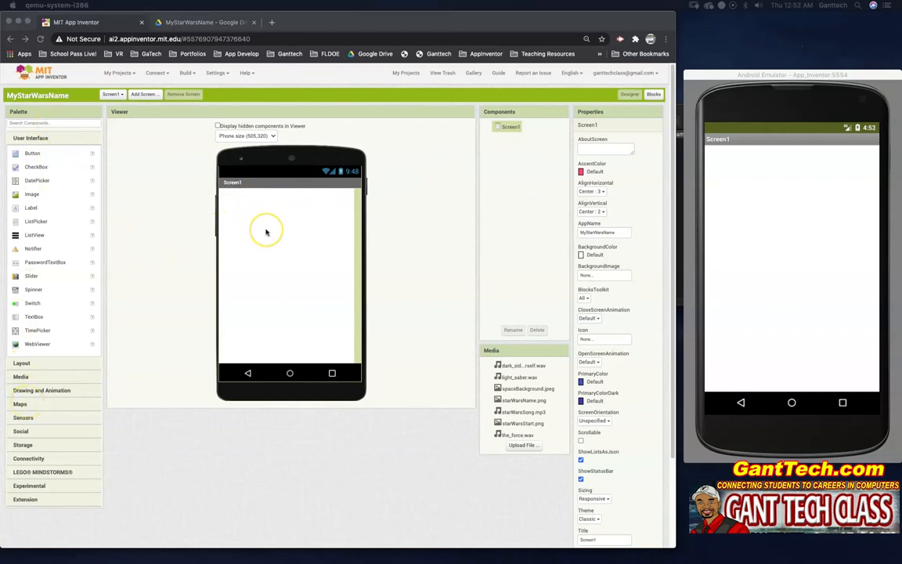
mouse_move(483, 235)
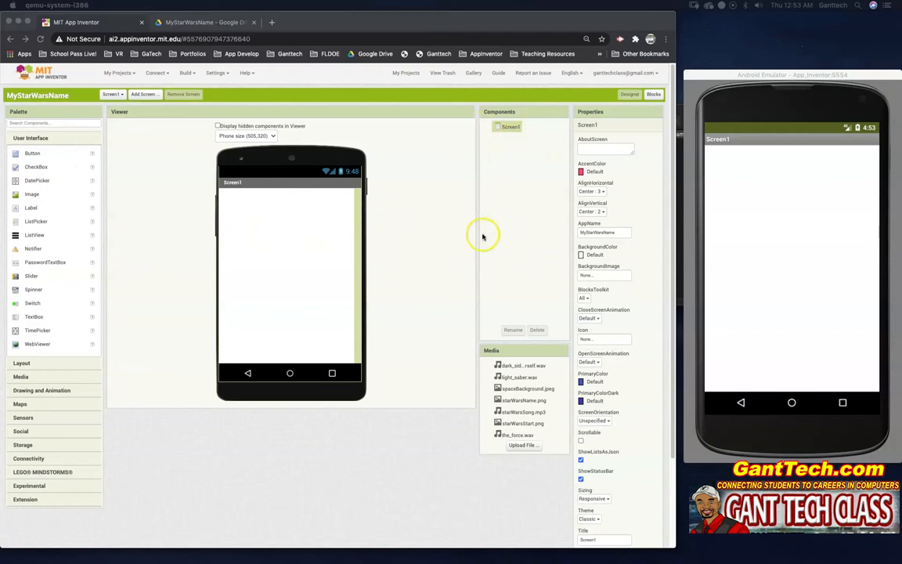
mouse_move(614, 439)
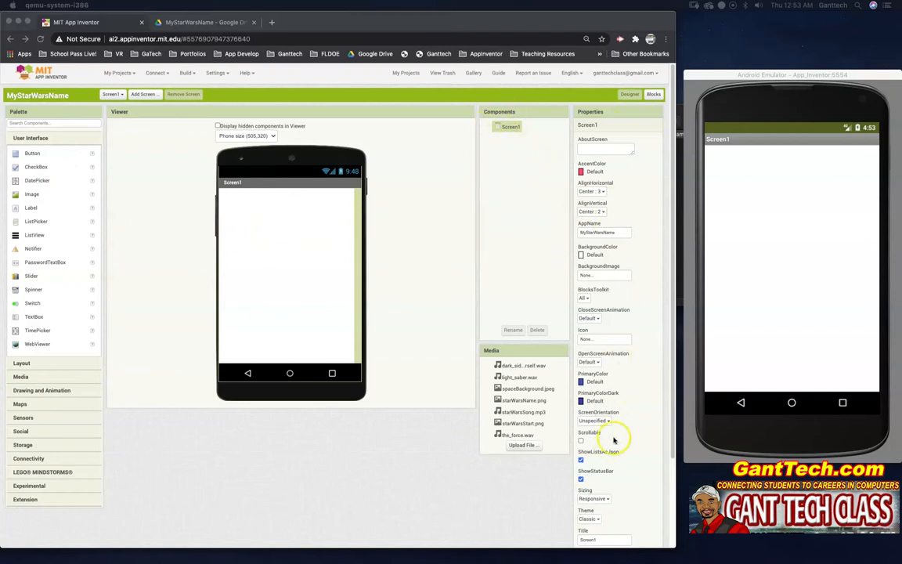
mouse_move(76, 202)
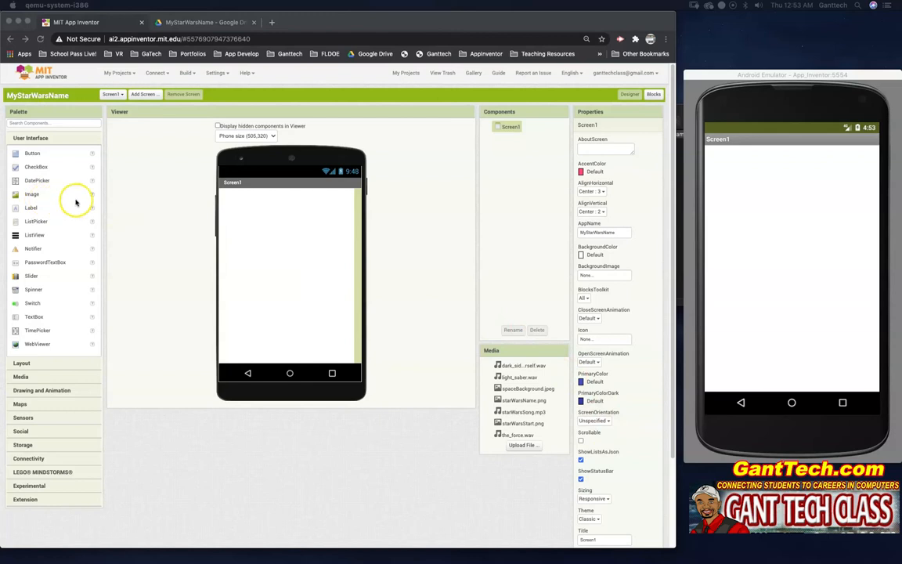
mouse_move(252, 239)
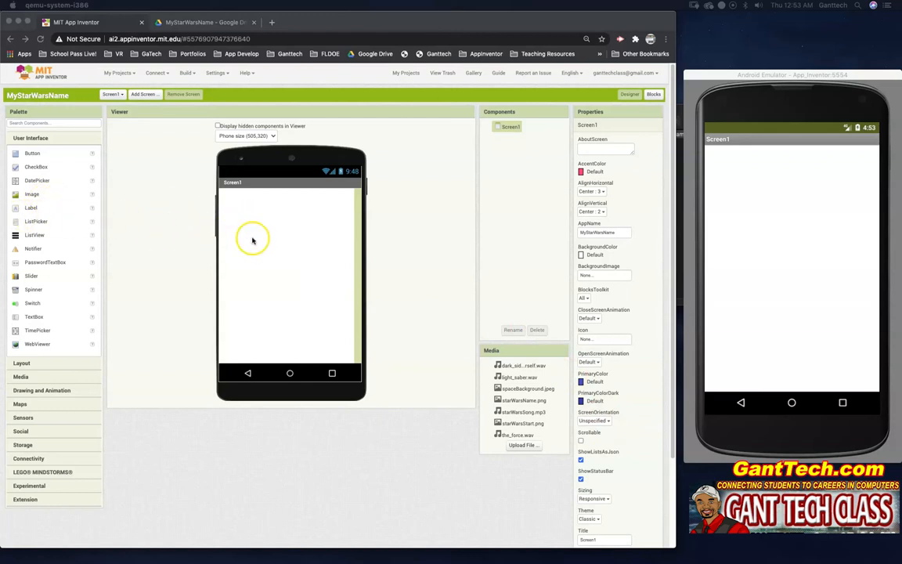
mouse_move(233, 183)
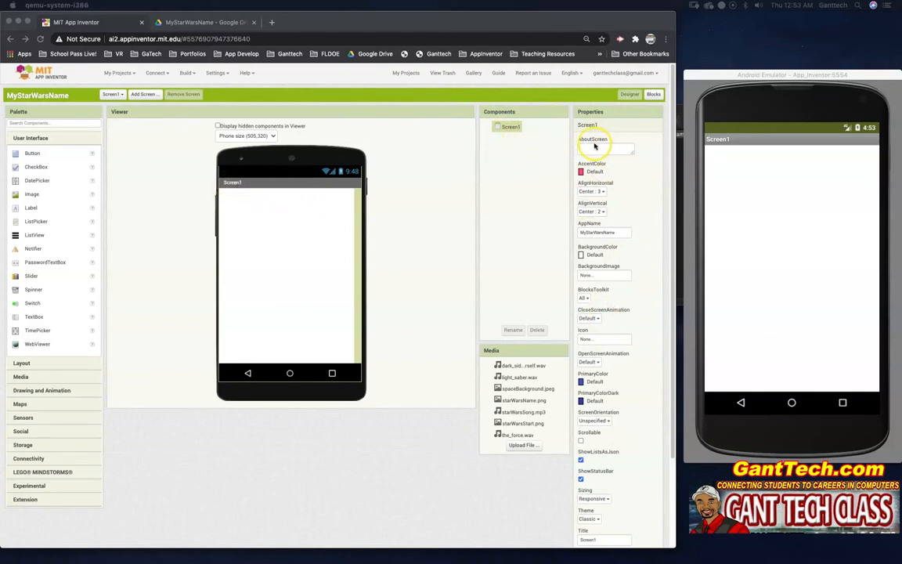
mouse_move(615, 206)
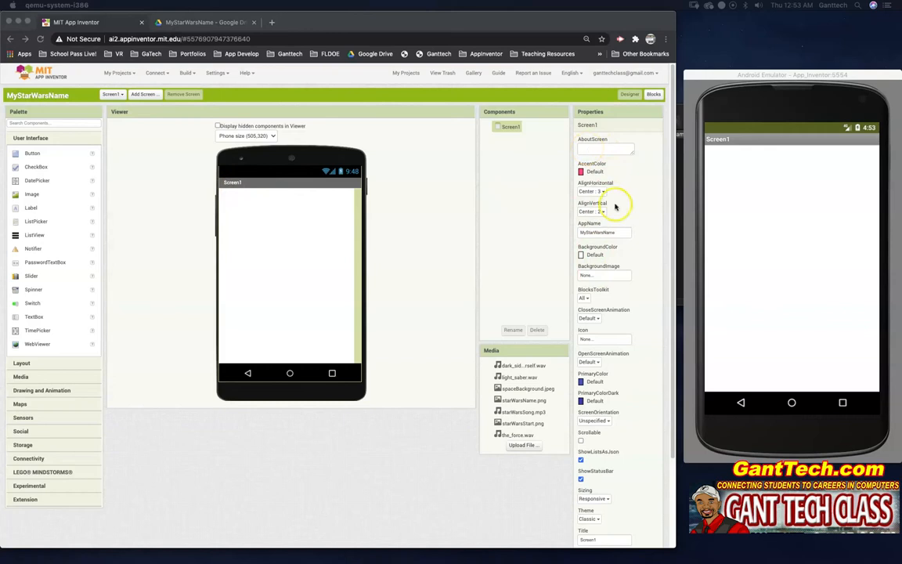
mouse_move(619, 236)
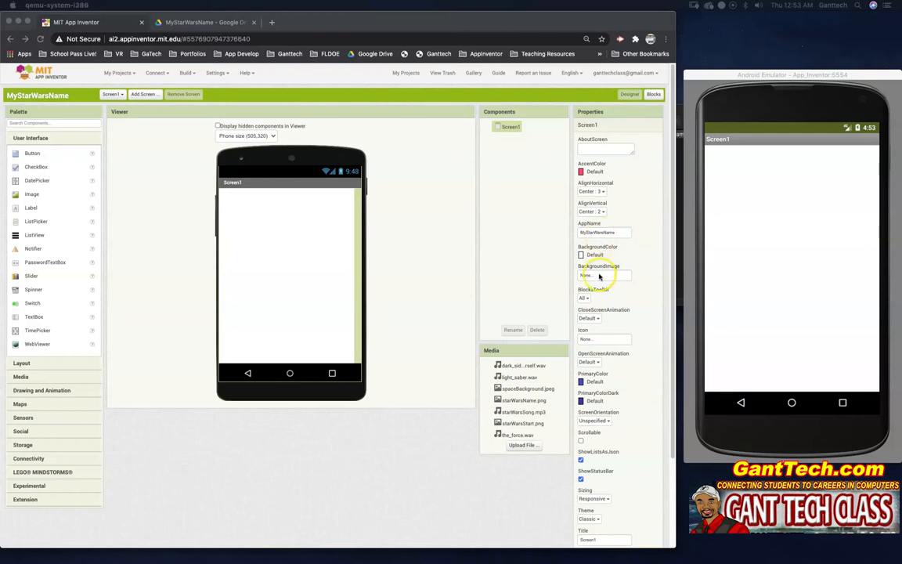
Set Screen1's BackgroundImage property to spaceBackground.jpeg.
left_click(603, 274)
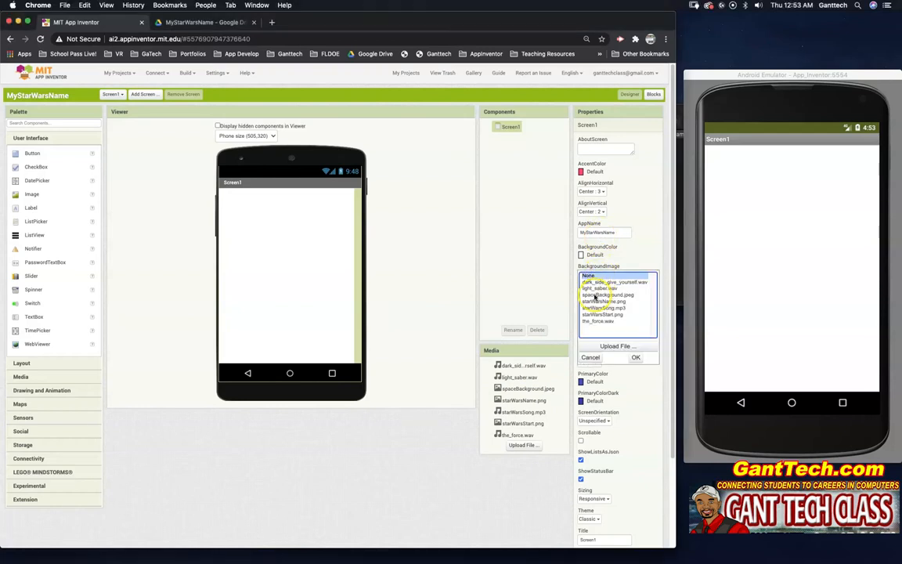
left_click(634, 357)
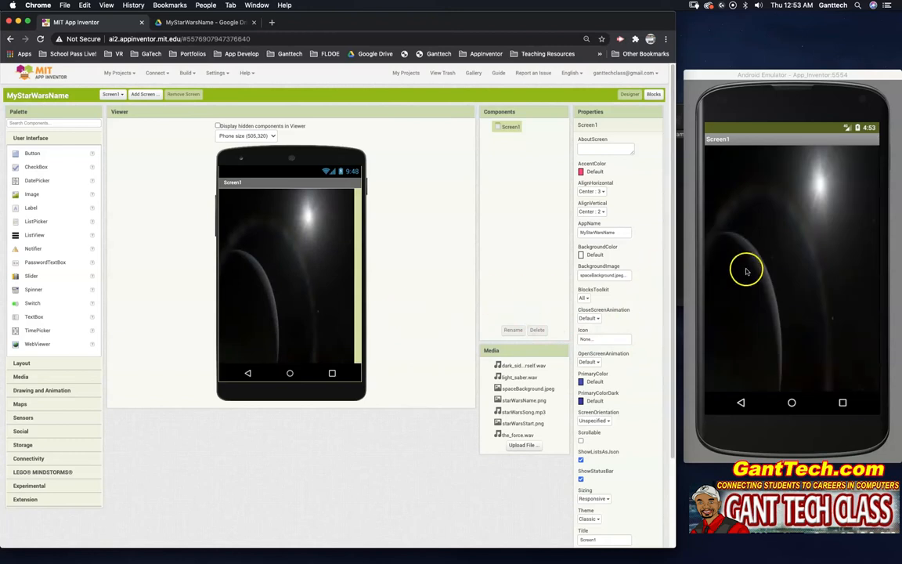
mouse_move(458, 254)
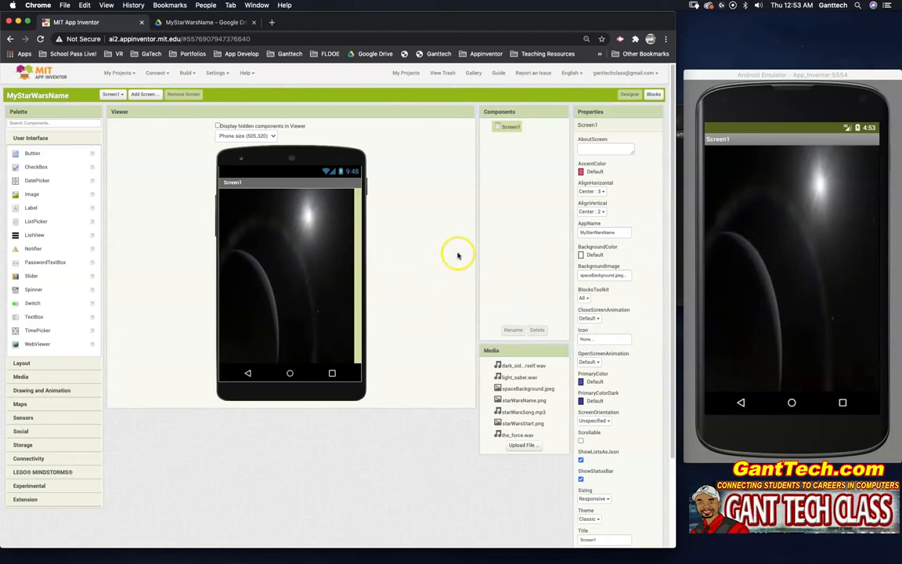
mouse_move(551, 239)
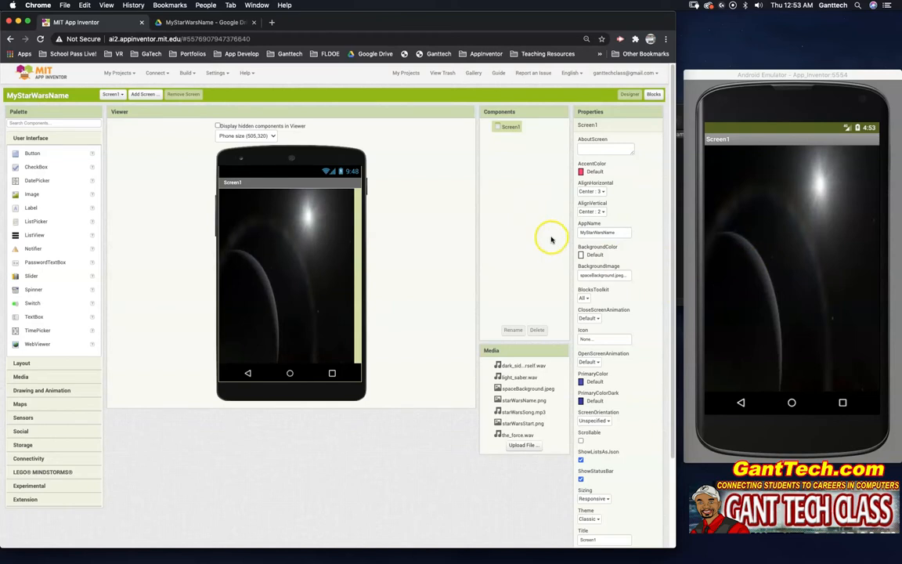
mouse_move(437, 260)
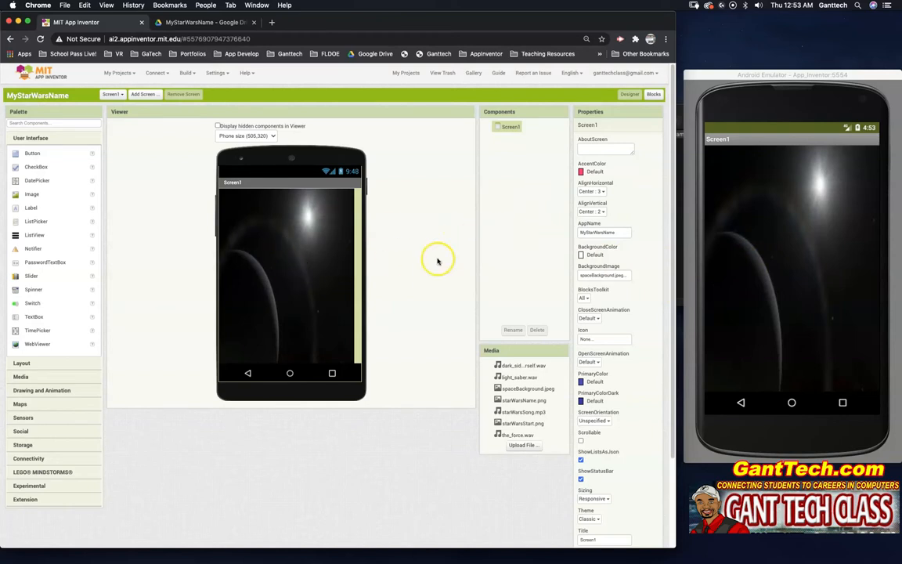
mouse_move(536, 303)
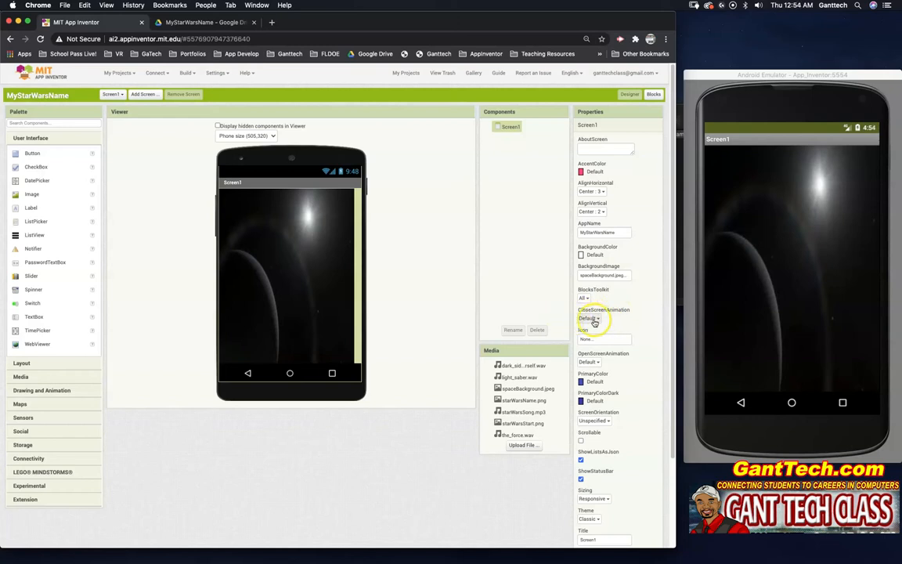
mouse_move(570, 342)
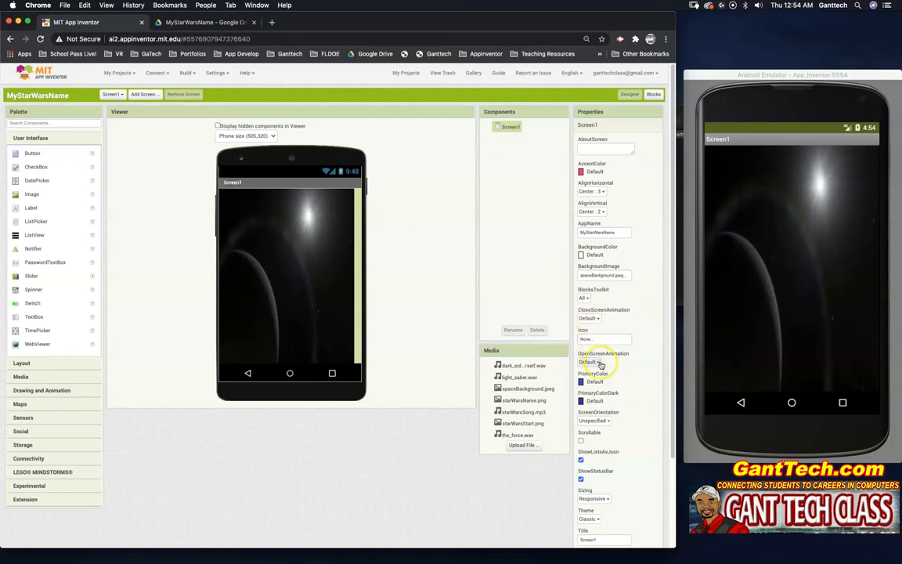
Enter 'The Force is in Your Star Wars Name' in Screen1's Title property.
scroll("down", 3)
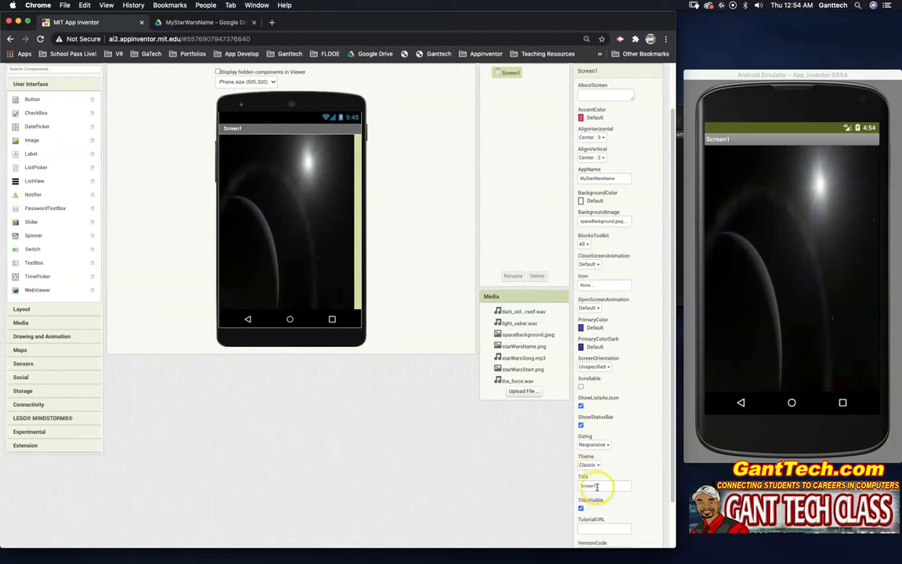
mouse_move(370, 279)
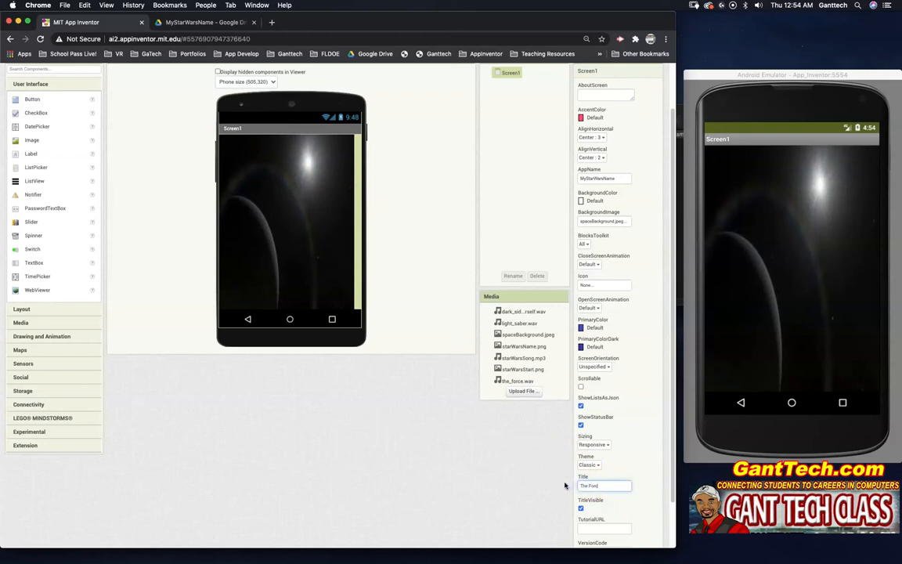
type("The Force is in Your H")
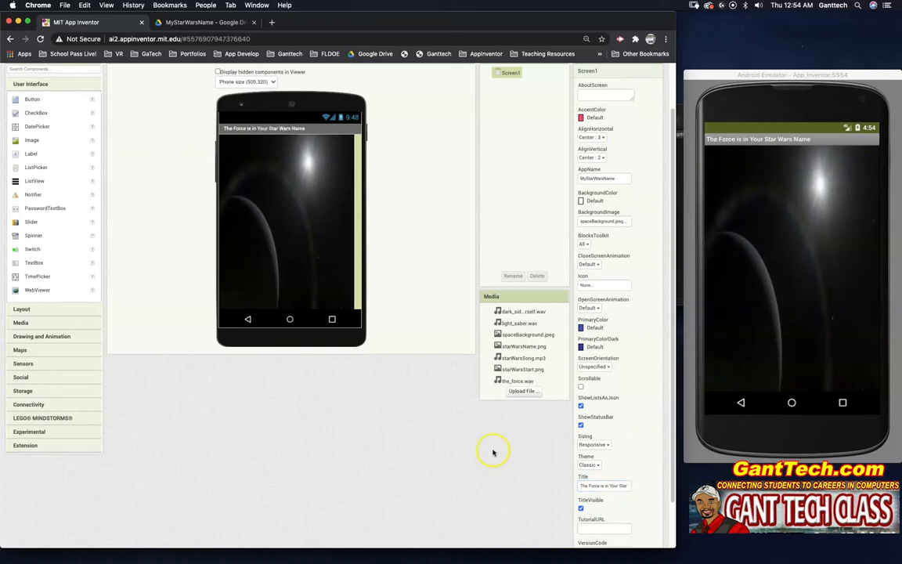
mouse_move(234, 141)
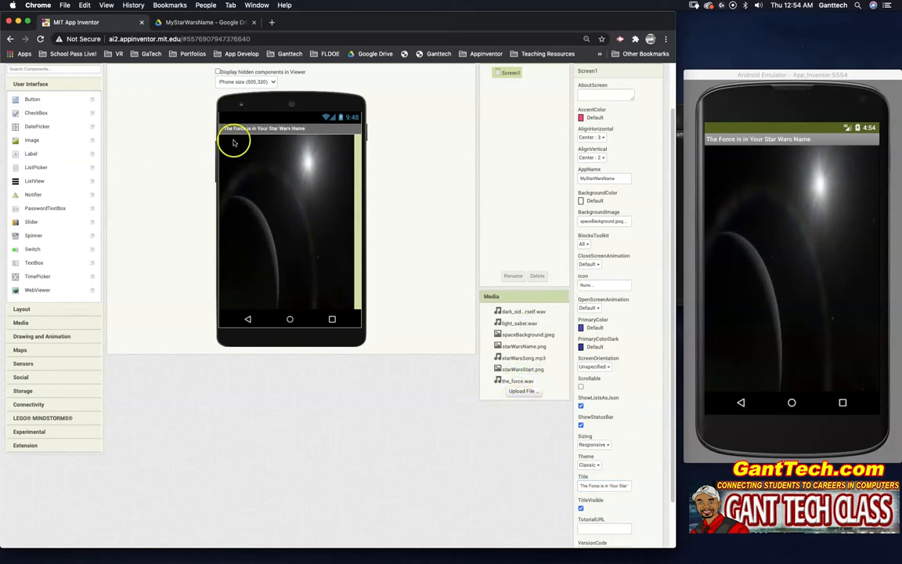
mouse_move(475, 284)
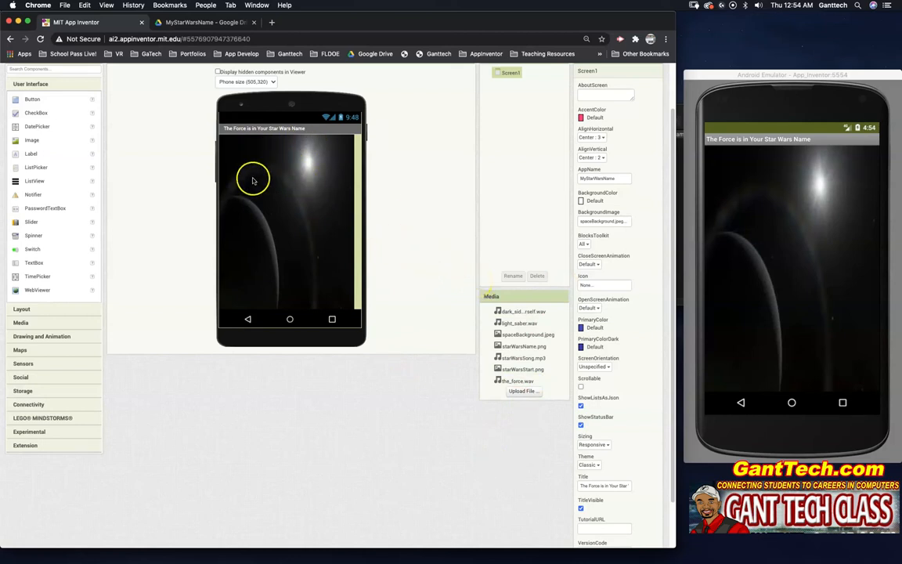
mouse_move(304, 191)
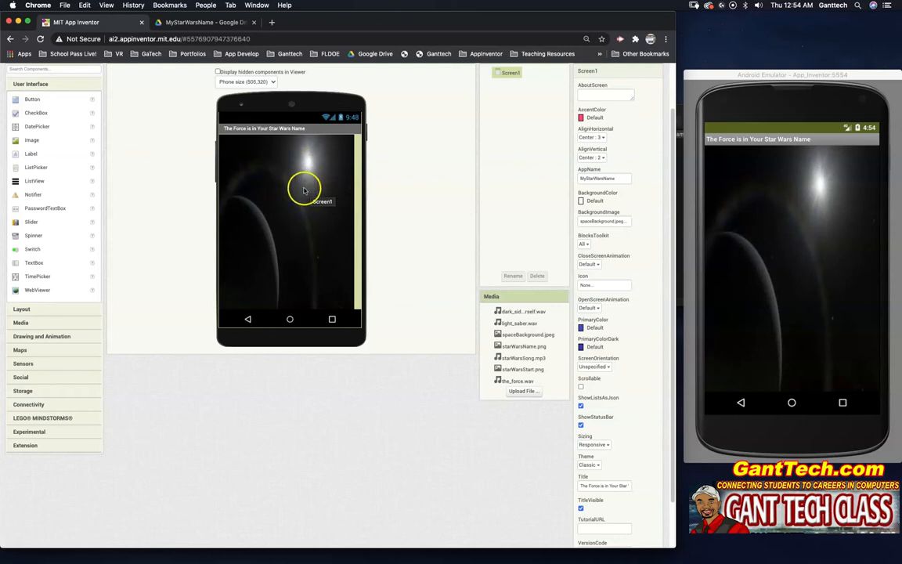
mouse_move(344, 220)
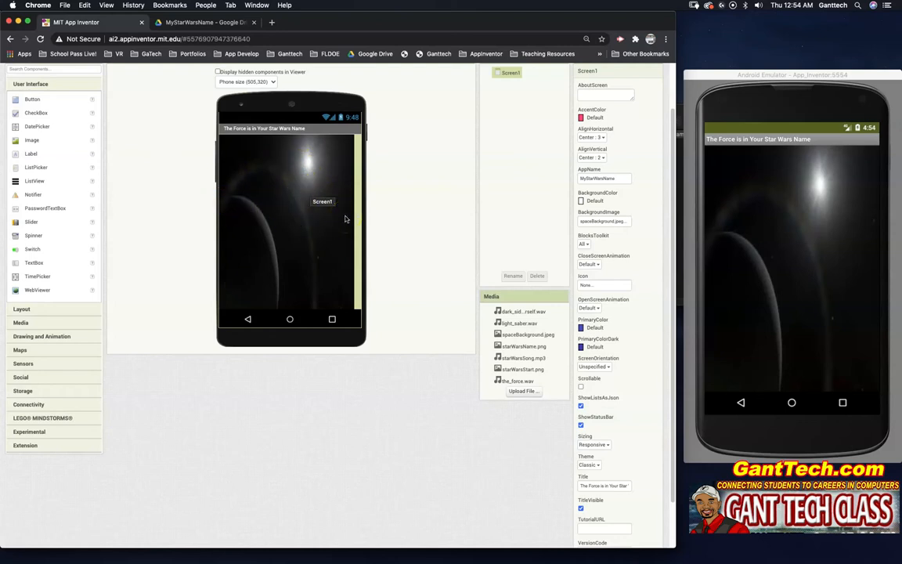
mouse_move(252, 248)
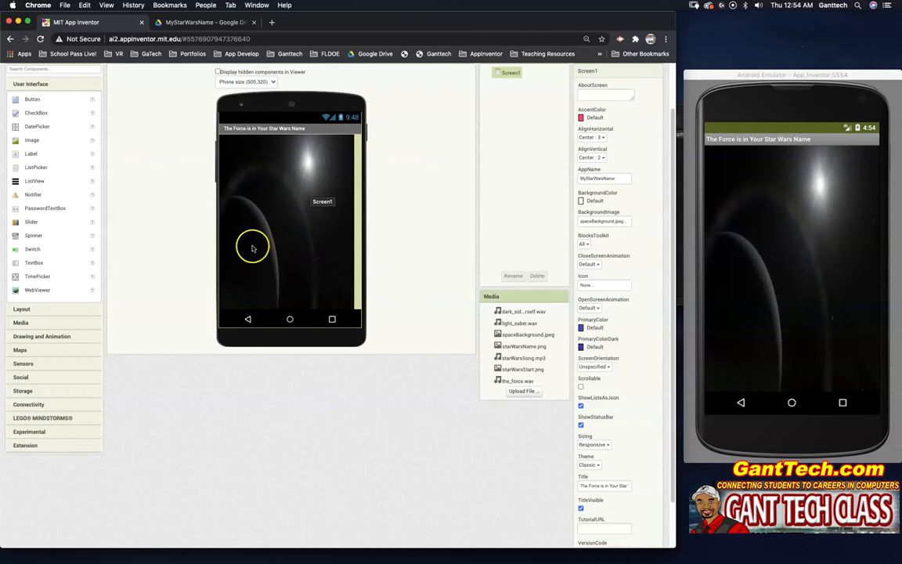
mouse_move(141, 186)
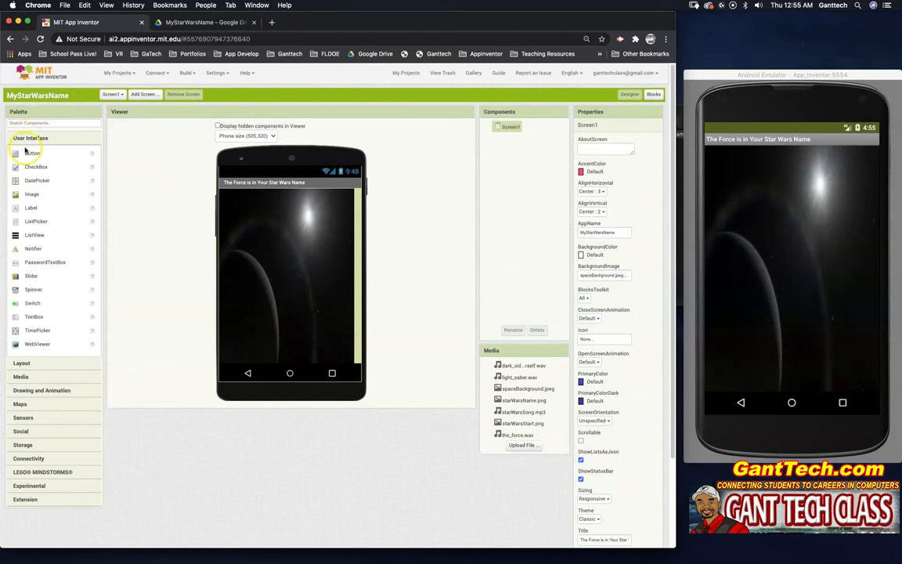
mouse_move(203, 212)
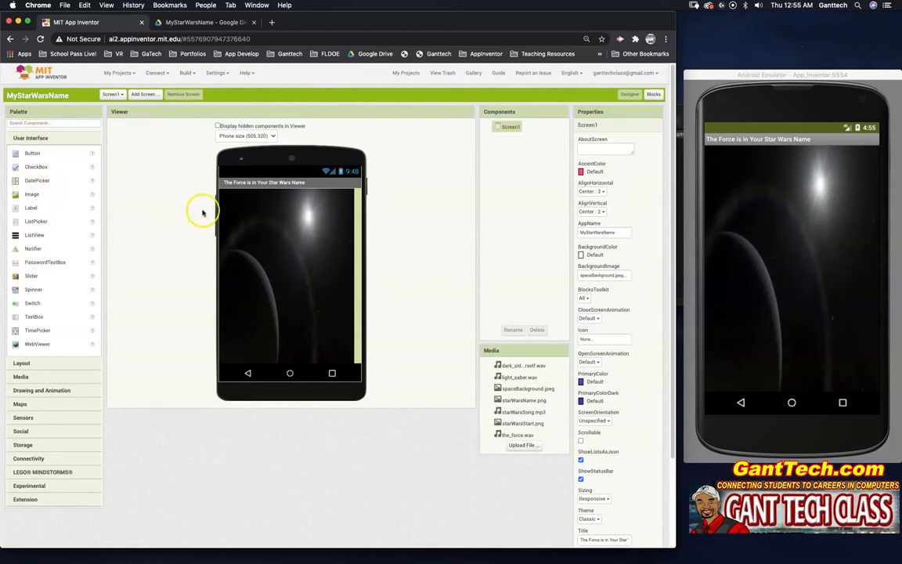
mouse_move(599, 129)
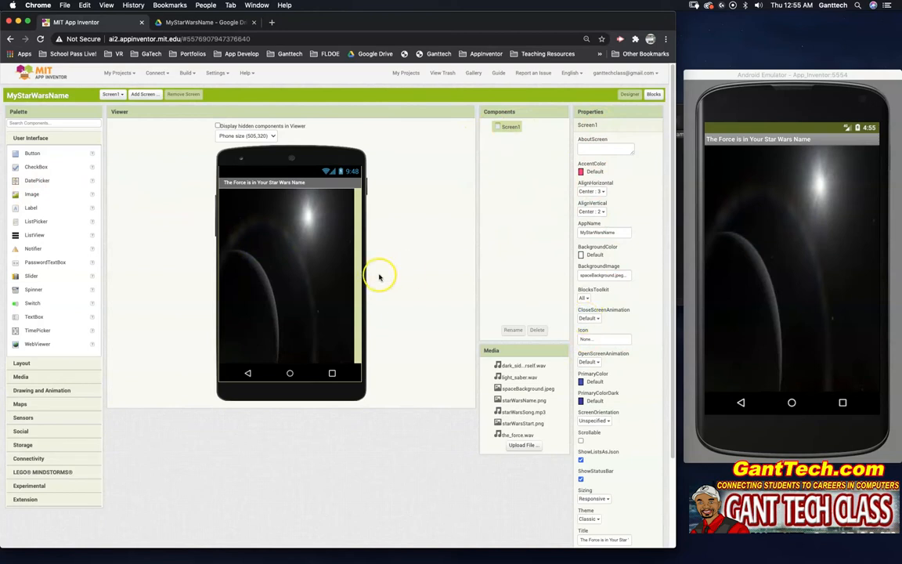
mouse_move(22, 196)
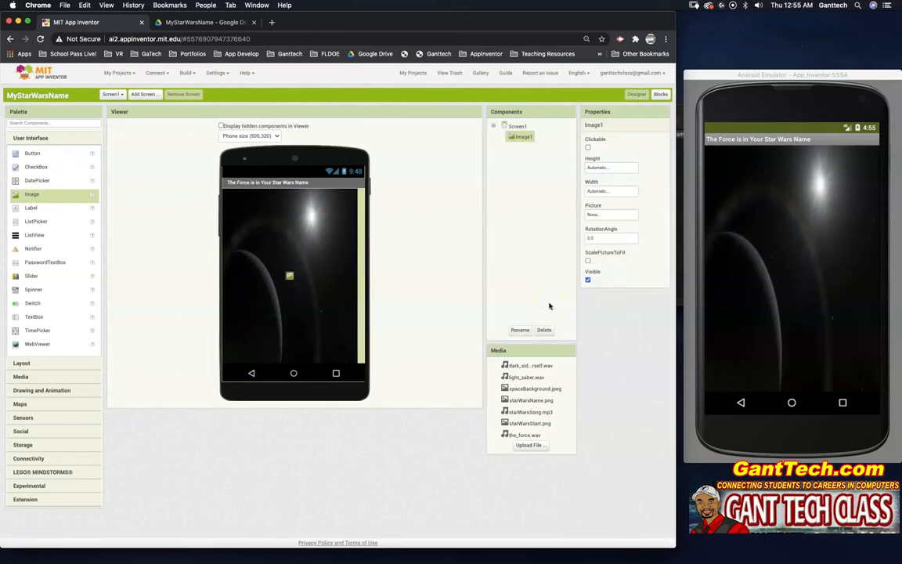
Rename the new image to imgLogo and set its Picture to starWarsName.png.
left_click(520, 330)
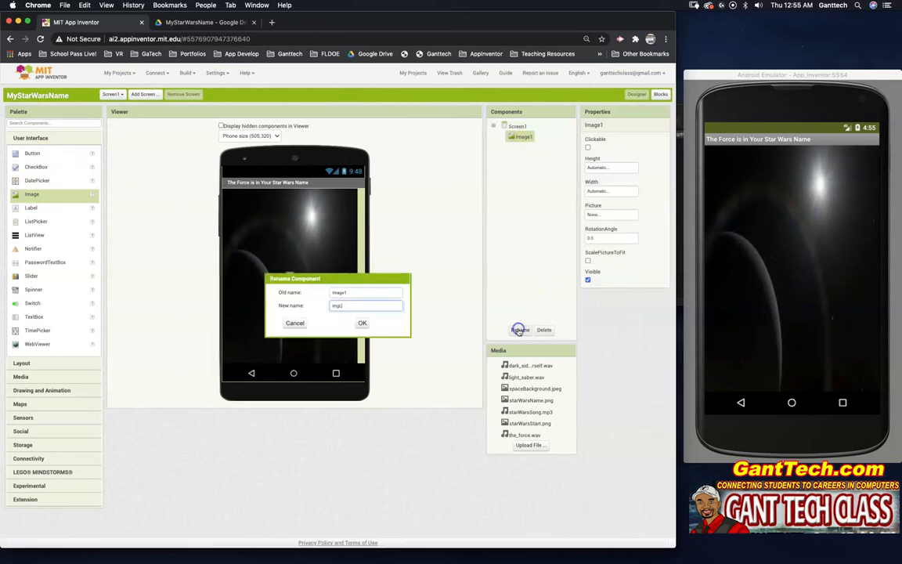
left_click(362, 322)
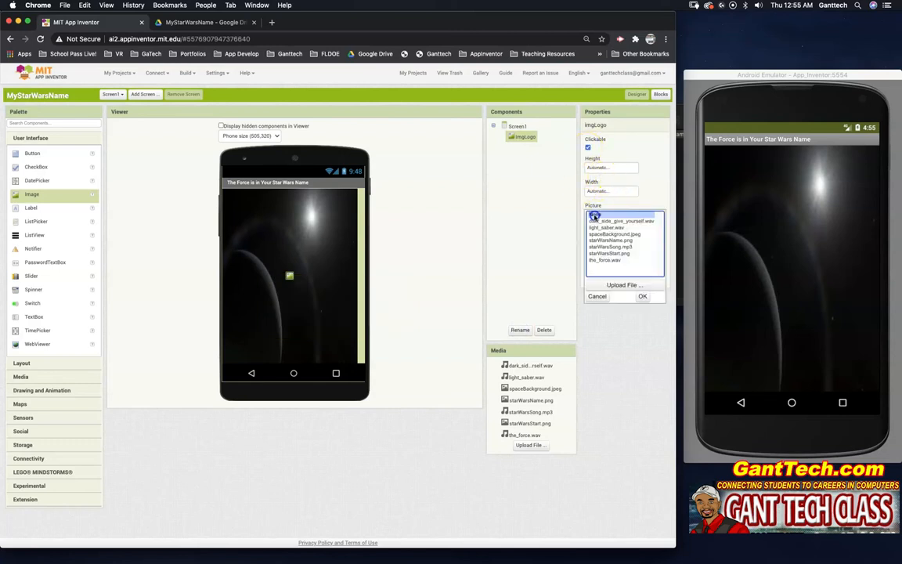
left_click(615, 241)
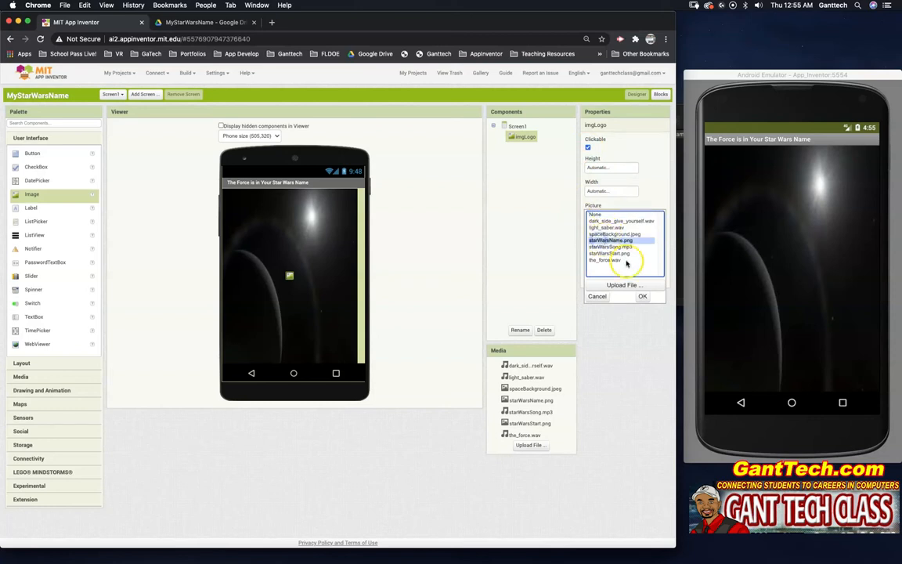
left_click(642, 296)
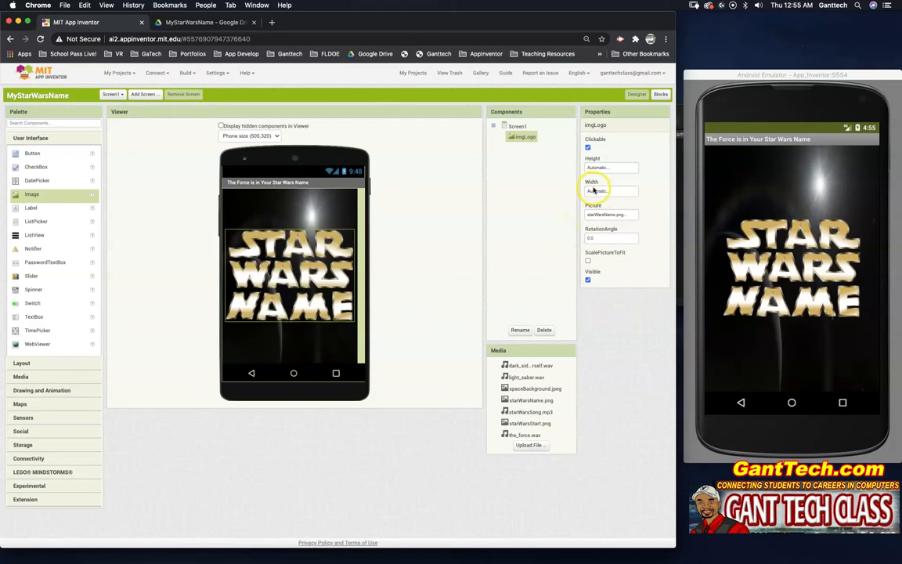
Size imgLogo to 200 by 200 pixels and tick ScalePictureToFit.
left_click(610, 191)
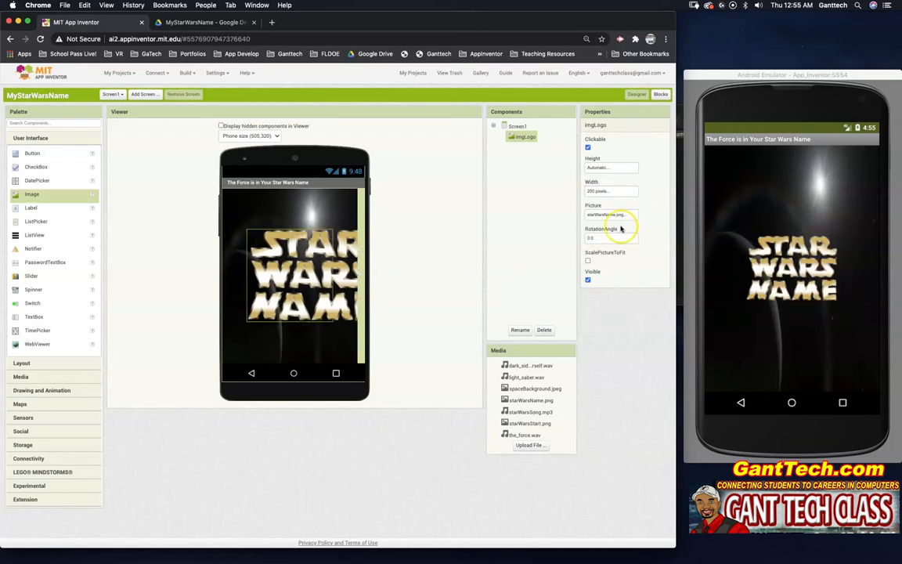
left_click(610, 168)
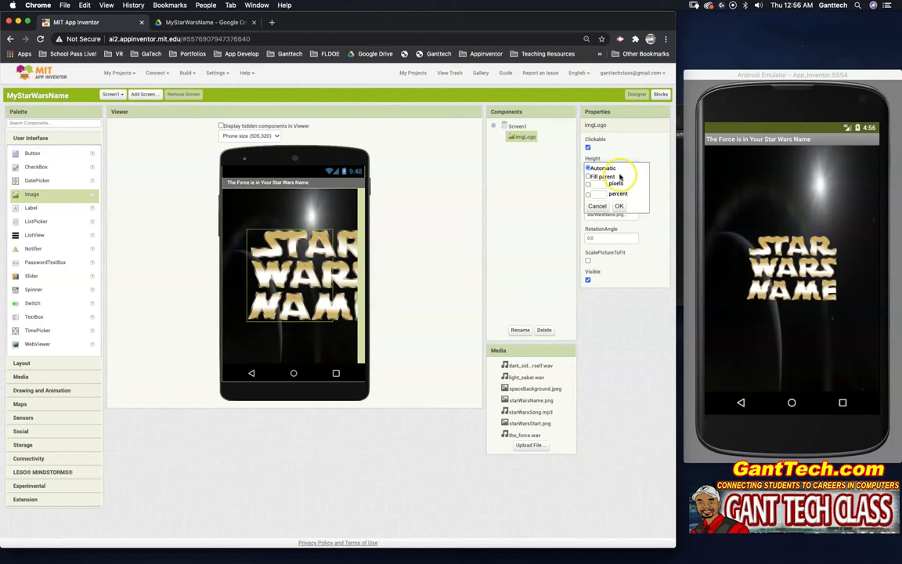
left_click(588, 183)
type("200")
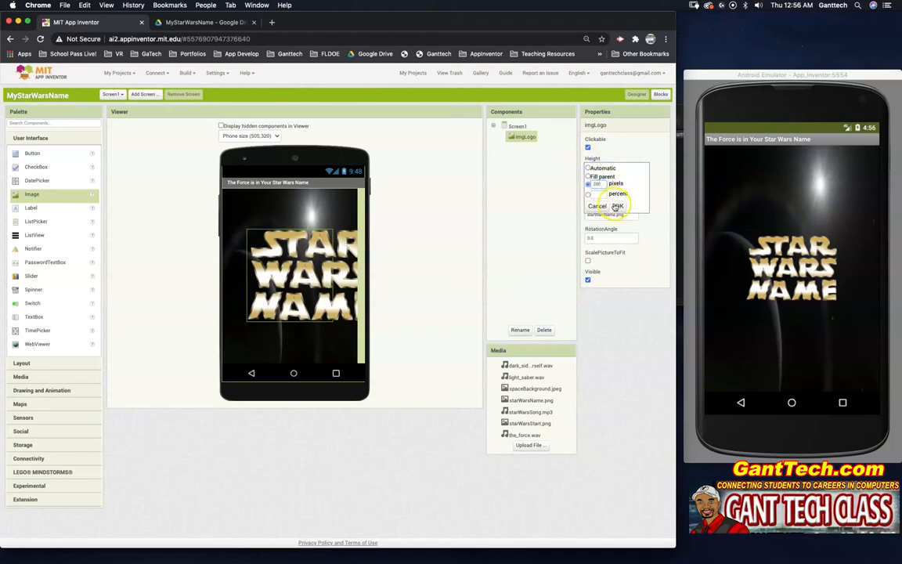
left_click(617, 205)
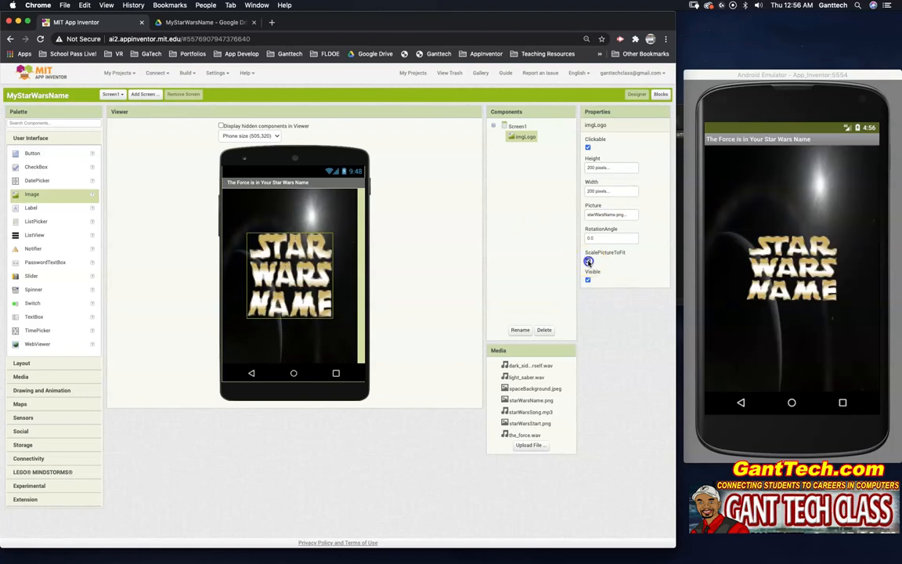
left_click(588, 261)
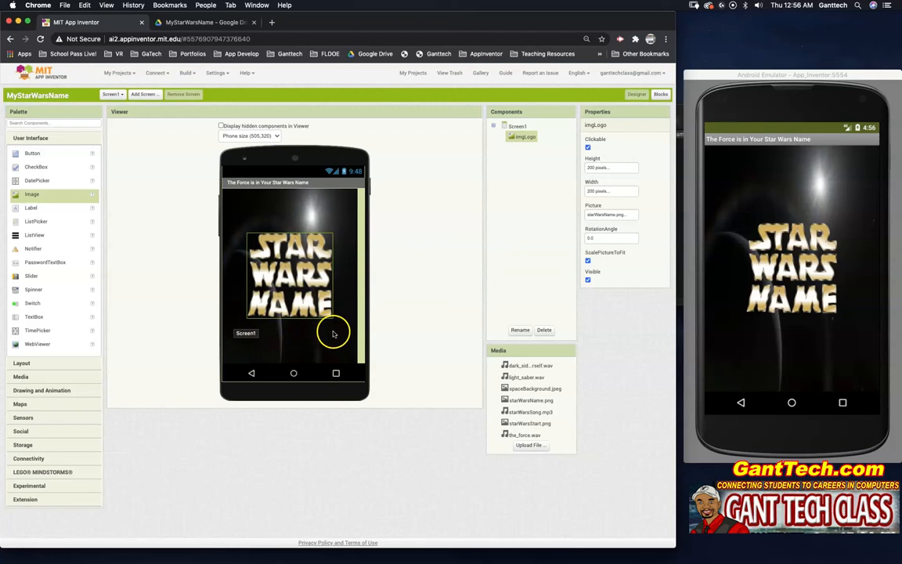
mouse_move(387, 335)
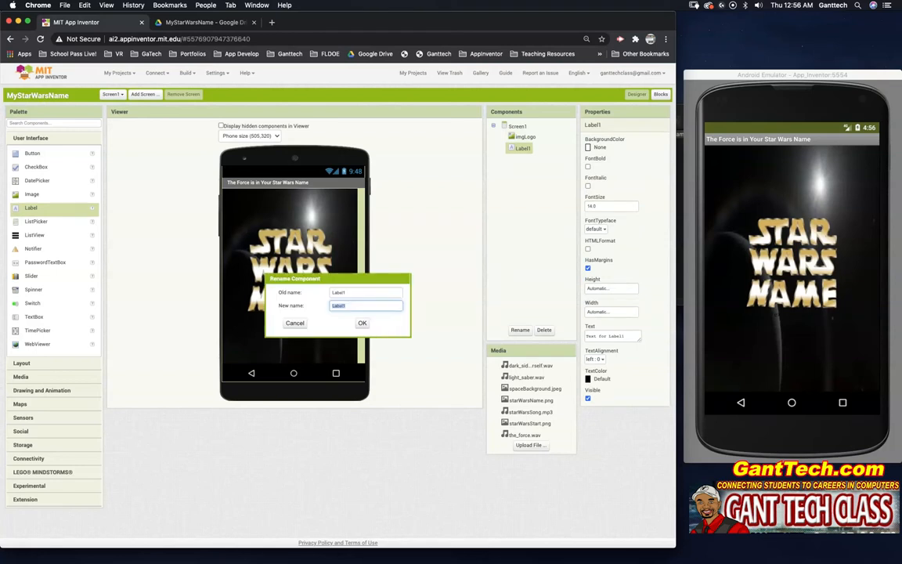
Name the label lblUserInfo with white text 'Learn what your Star Wars Name is. Click Start to begin'.
left_click(362, 322)
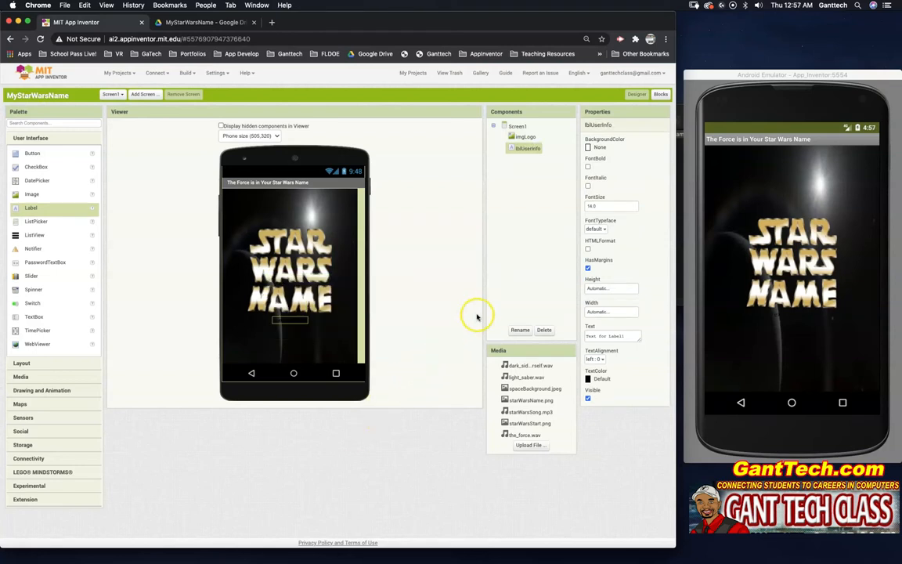
mouse_move(552, 301)
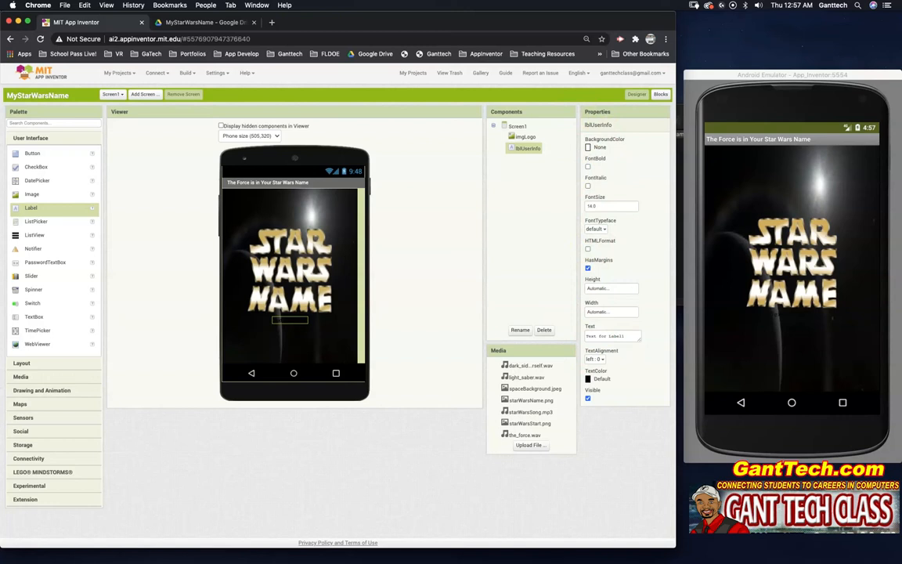
left_click(601, 378)
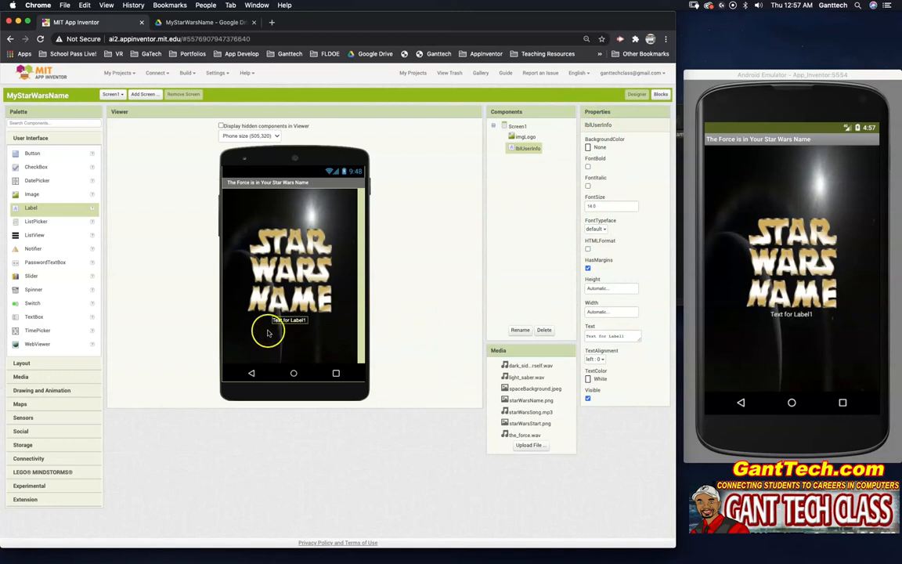
mouse_move(557, 356)
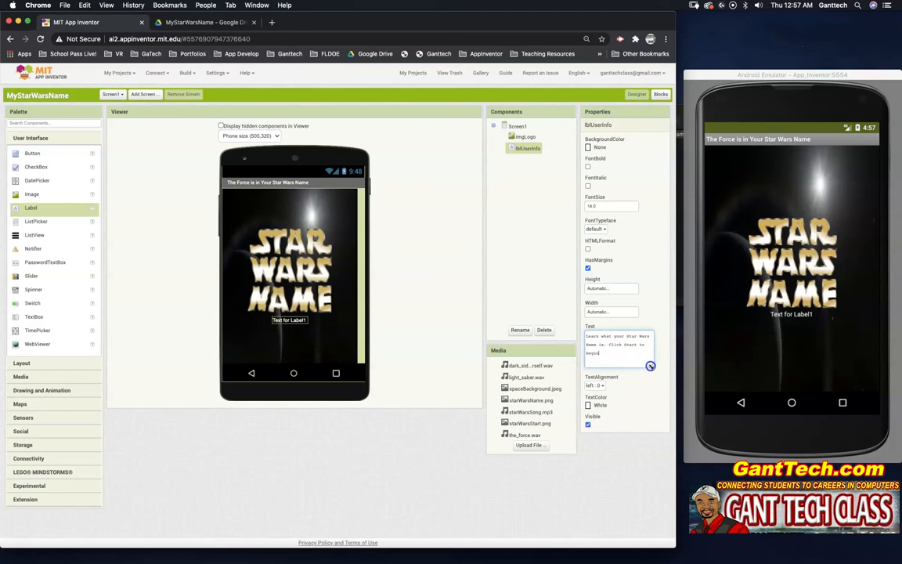
left_click(510, 126)
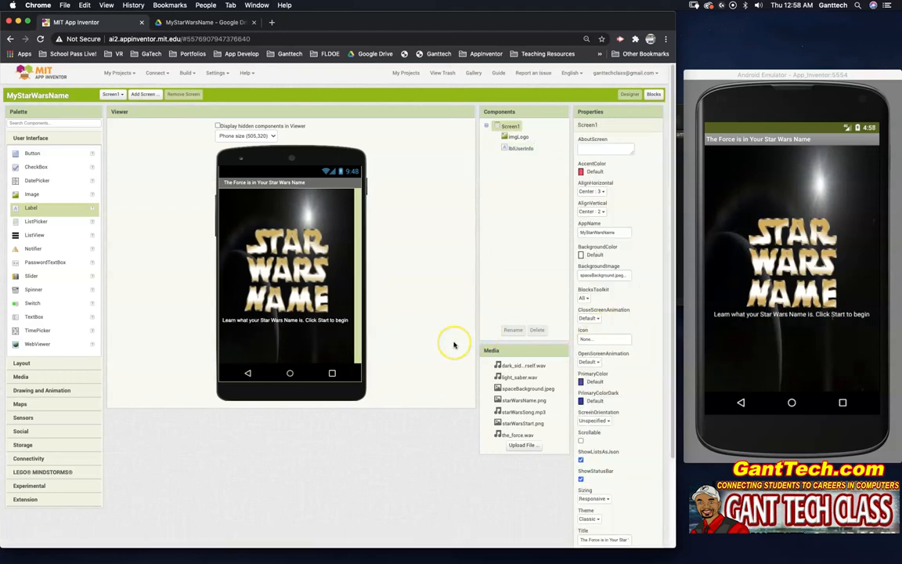
mouse_move(255, 338)
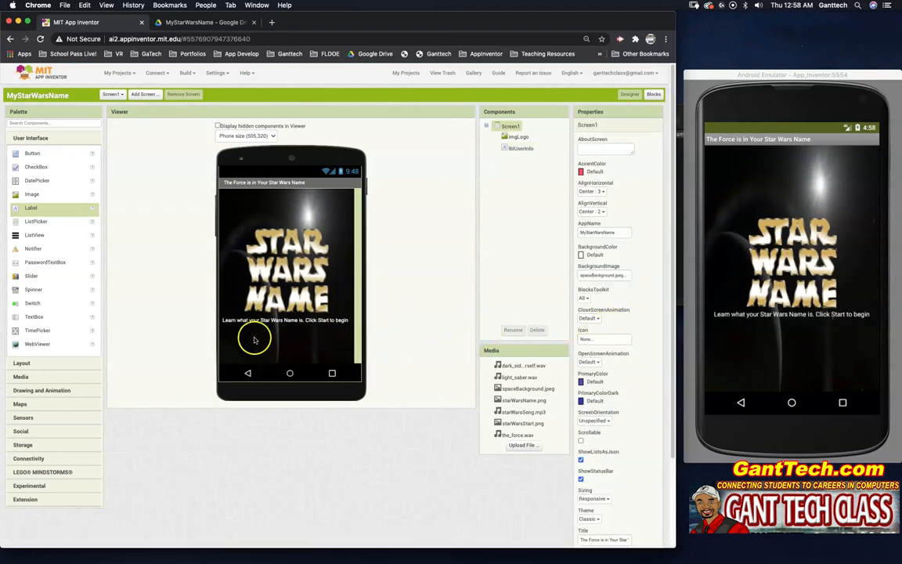
mouse_move(416, 322)
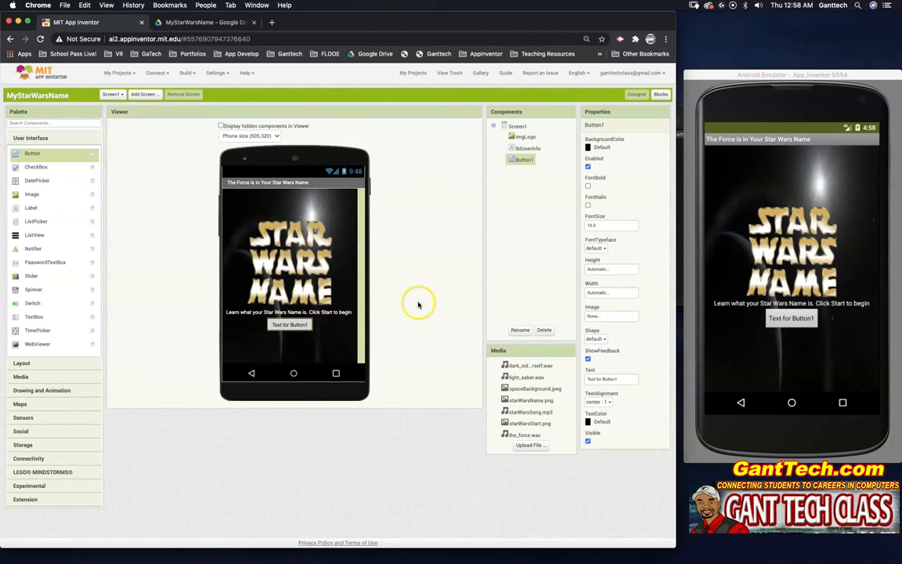
mouse_move(520, 329)
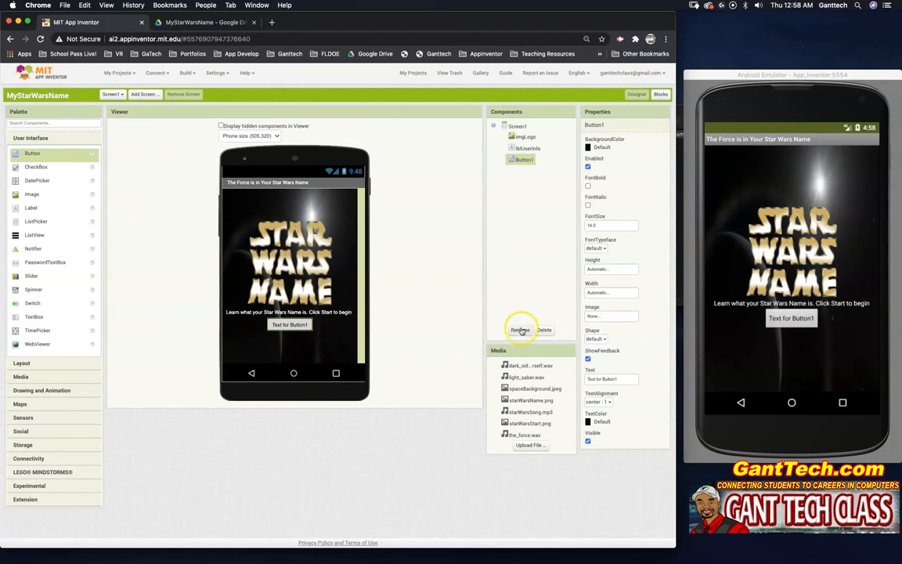
Rename the new button btnStart and clear its placeholder text.
left_click(519, 329)
type("btnStart")
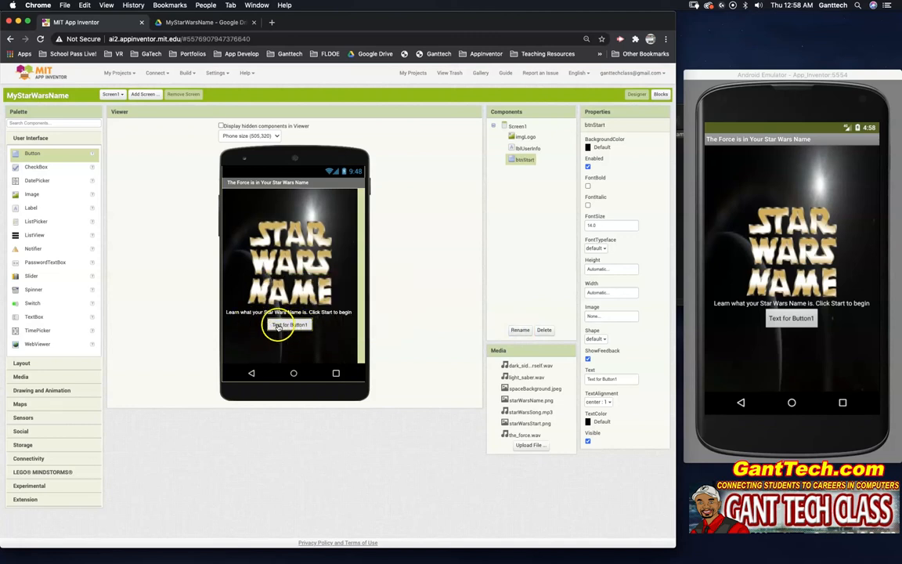
mouse_move(312, 328)
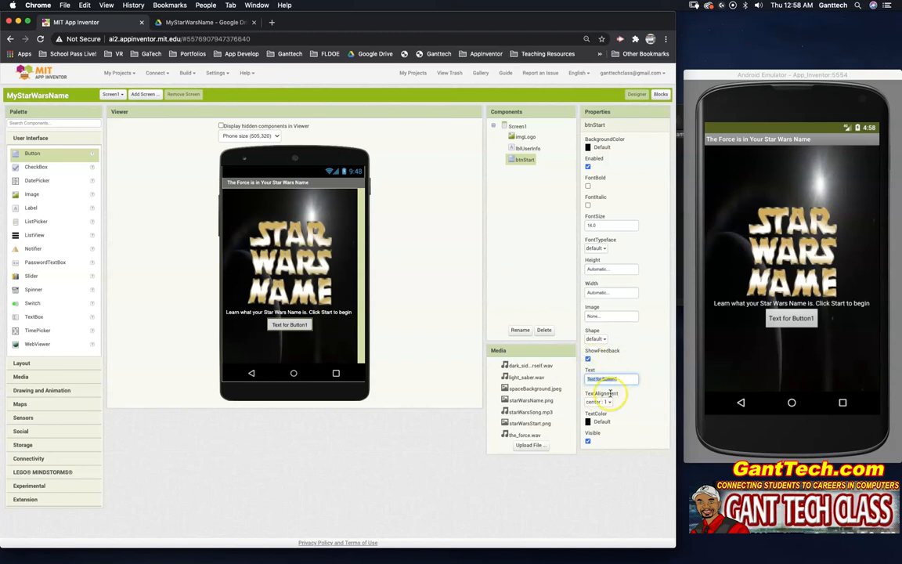
left_click(510, 126)
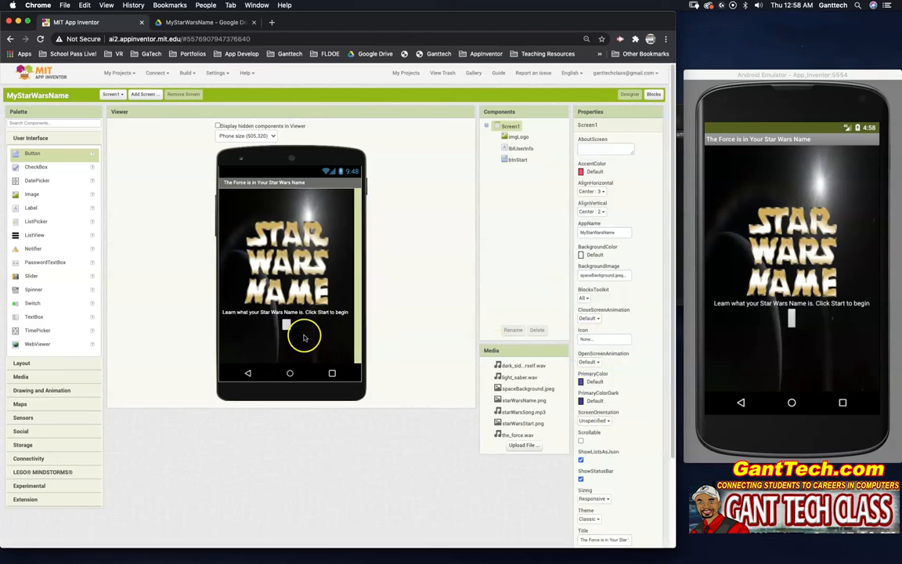
mouse_move(442, 326)
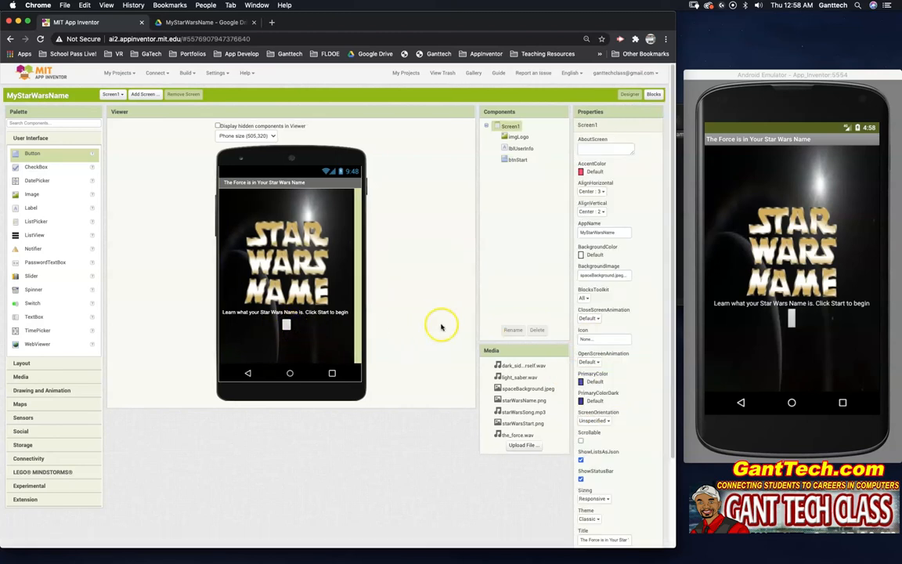
Set the btnStart button's Image to starWarsStart.png.
left_click(523, 422)
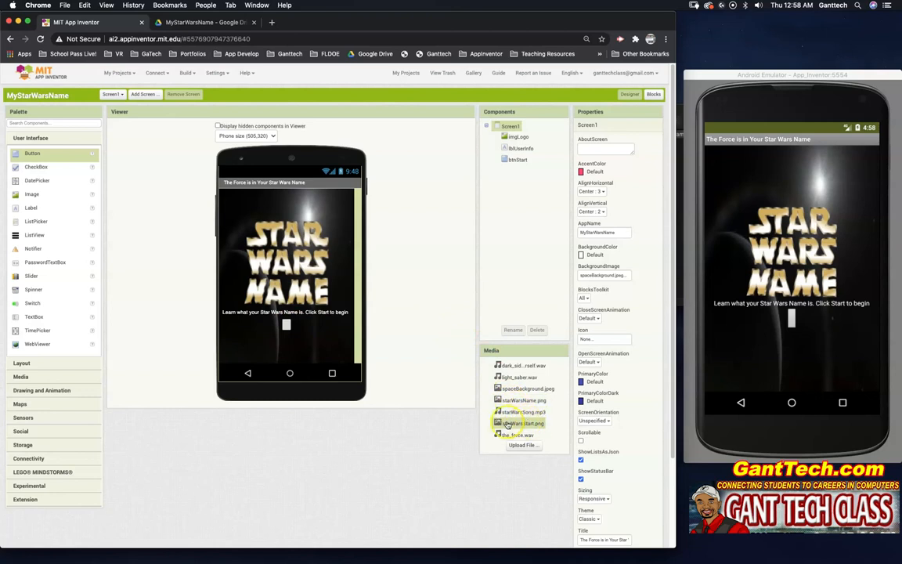
left_click(520, 159)
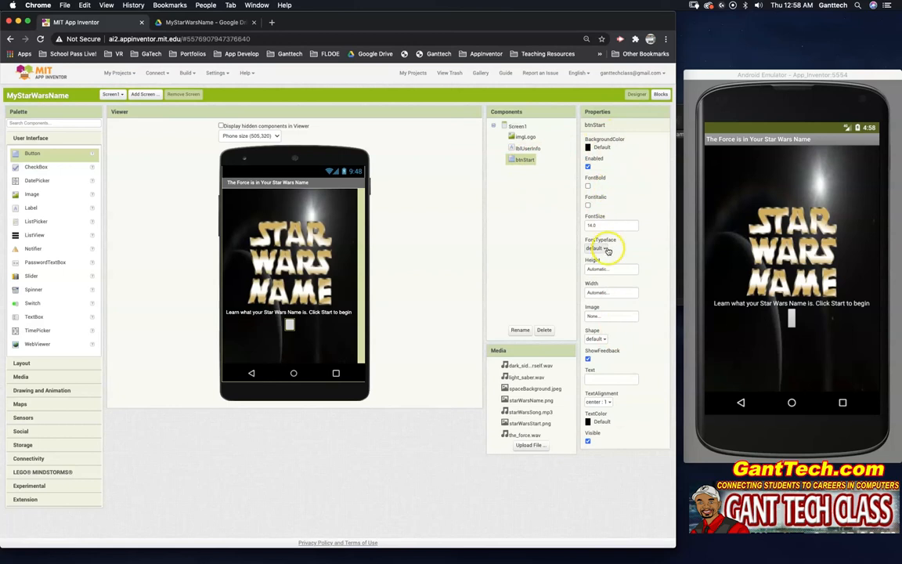
left_click(611, 226)
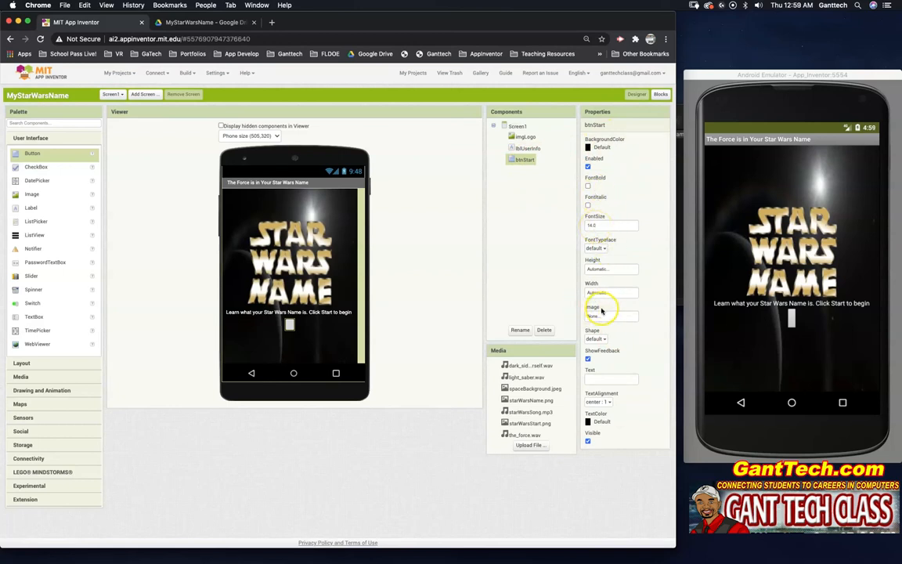
left_click(610, 315)
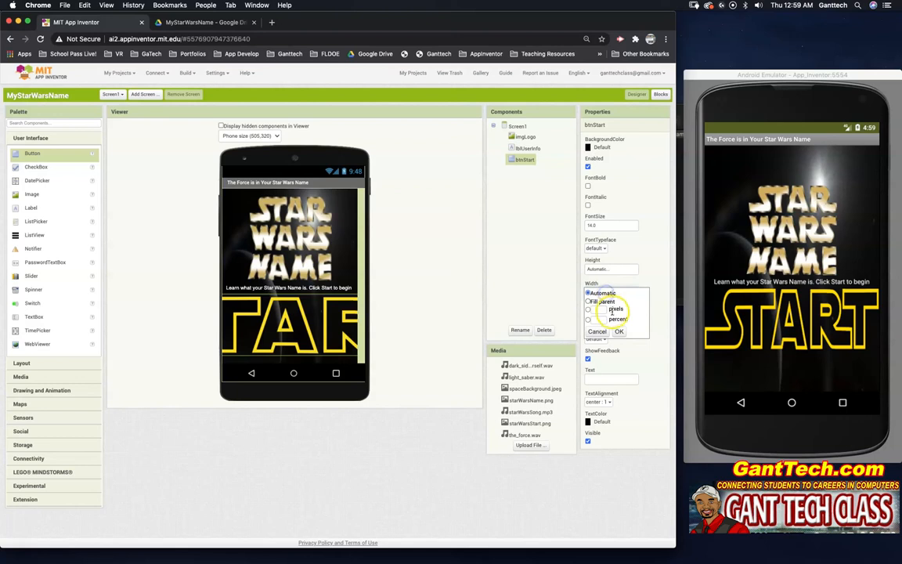
Size btnStart to 250 pixels wide by 75 pixels tall.
left_click(618, 330)
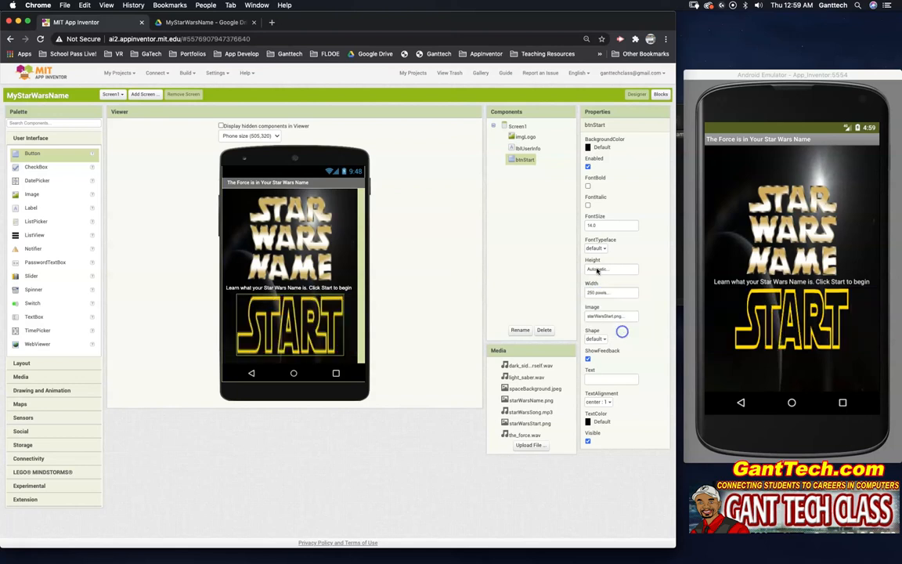
left_click(611, 269)
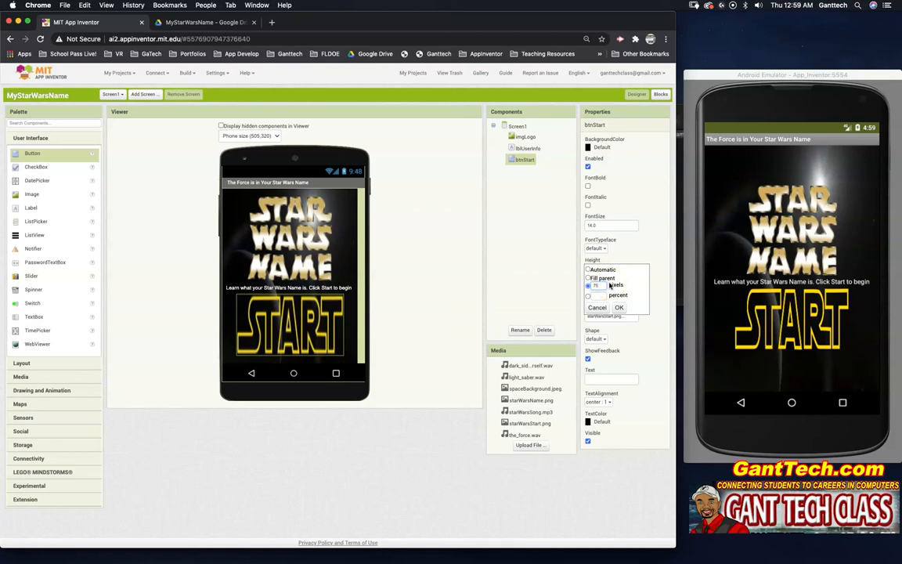
left_click(618, 306)
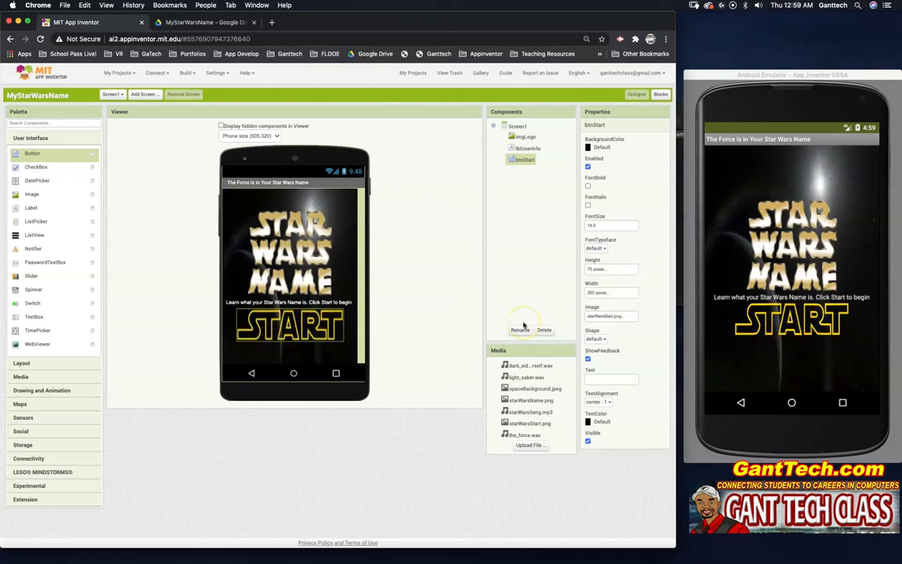
mouse_move(294, 284)
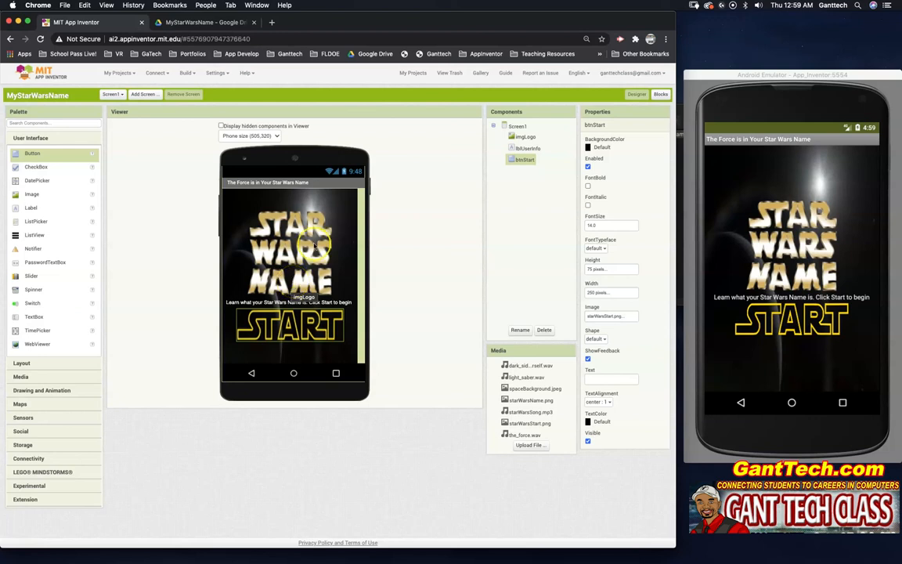
mouse_move(305, 270)
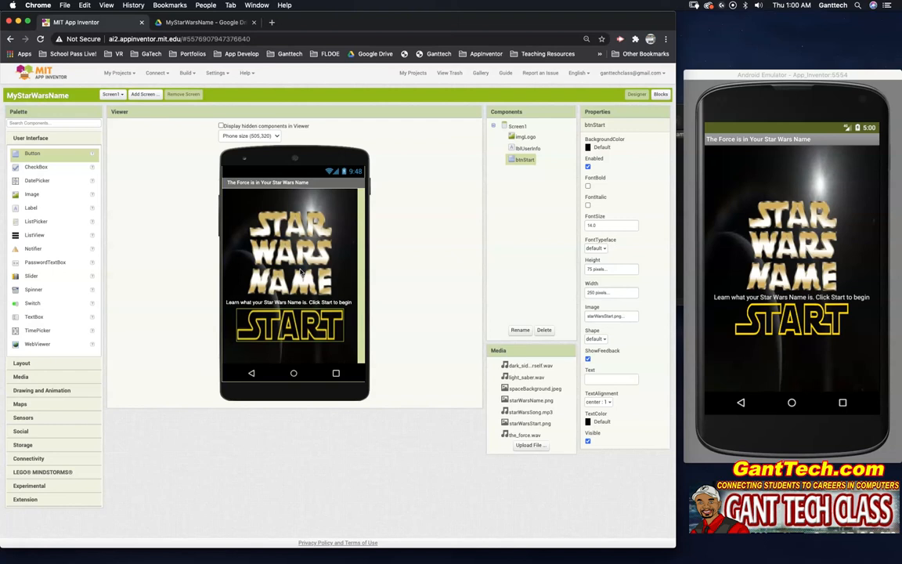
mouse_move(420, 282)
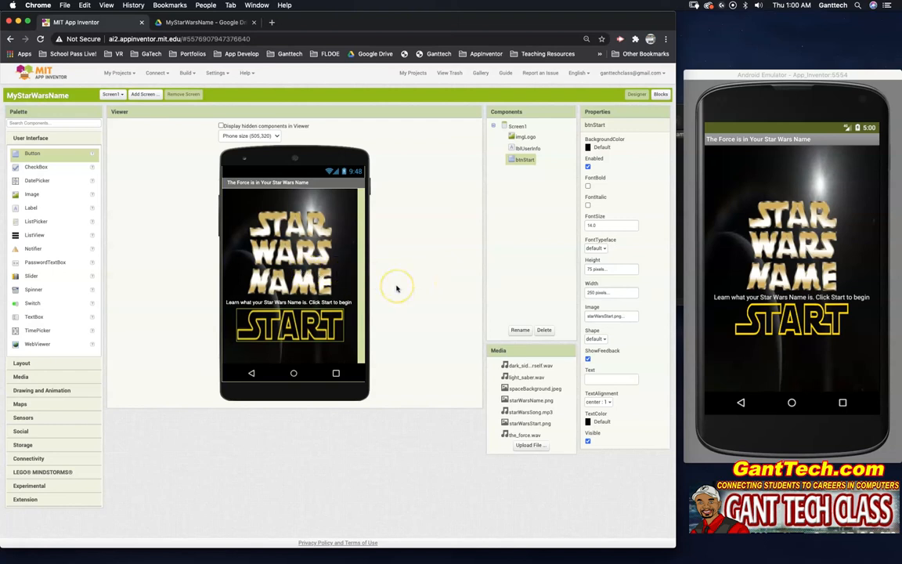
mouse_move(35, 377)
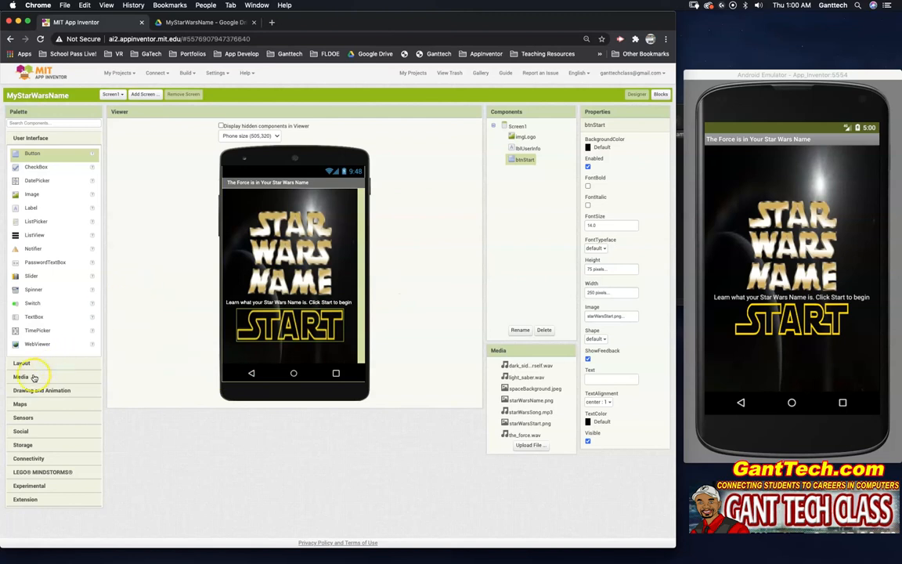
mouse_move(23, 376)
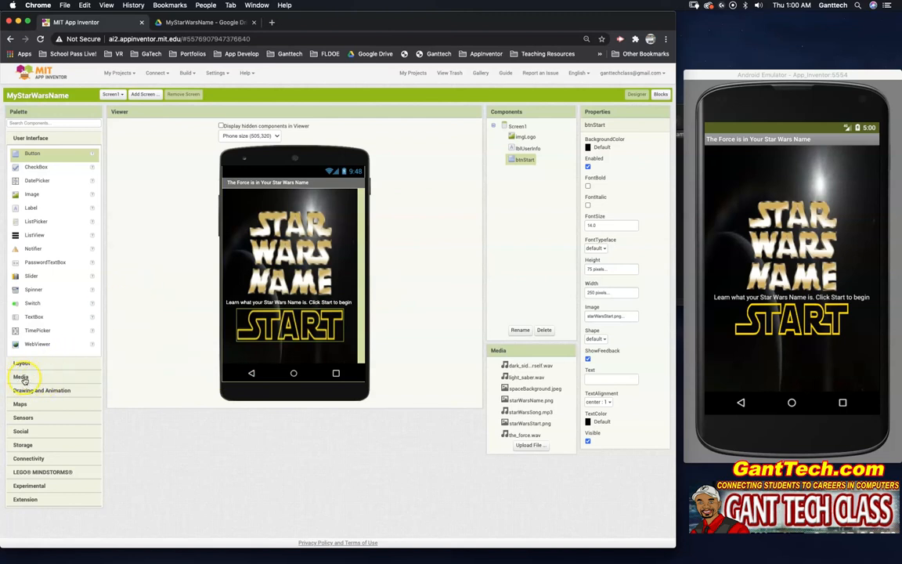
Add a Player from the Media palette and name it plyStarWarsThemeSong.
left_click(21, 377)
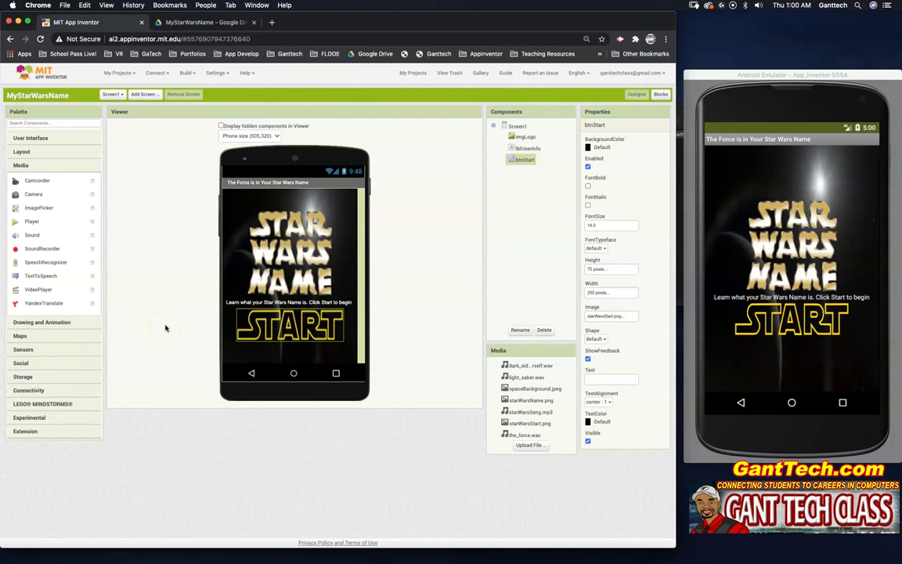
mouse_move(132, 251)
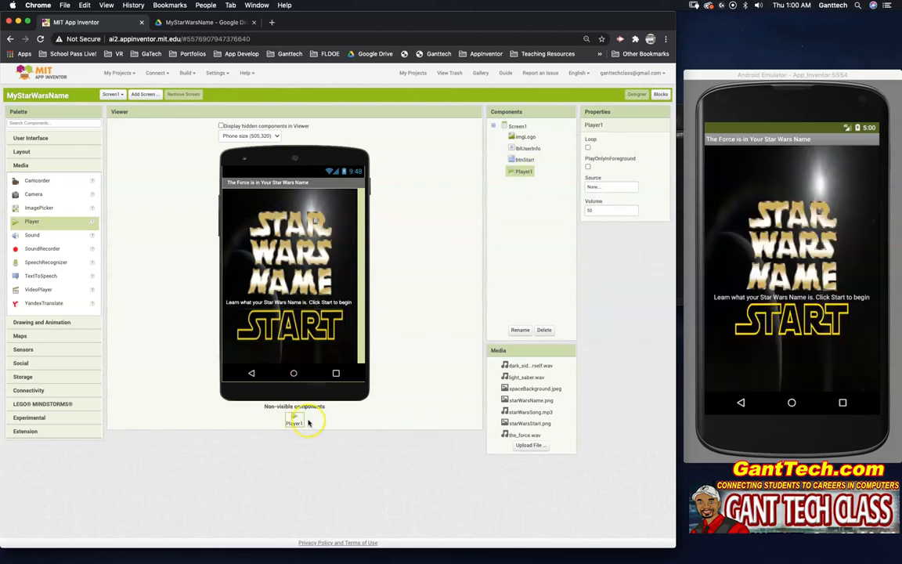
mouse_move(261, 399)
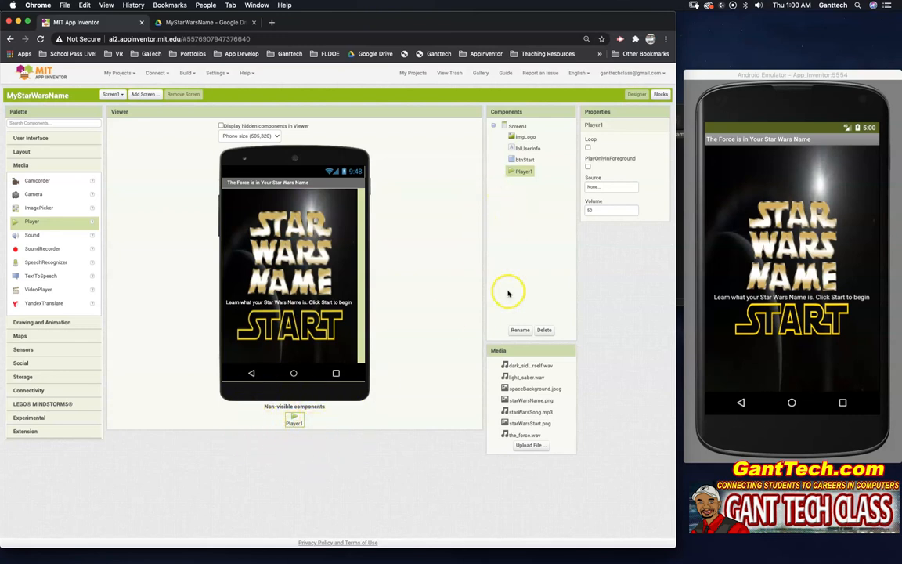
left_click(519, 330)
type("plyStarWarsTheme")
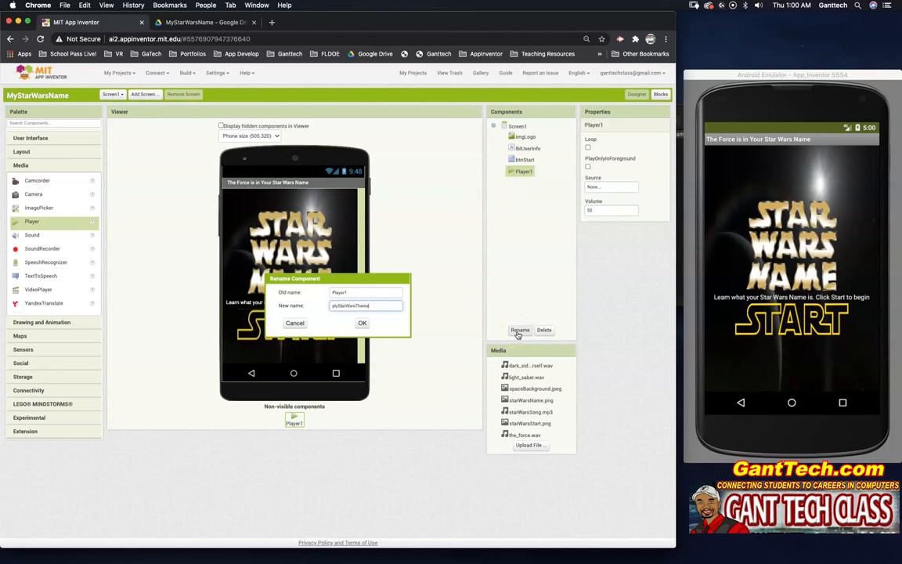
left_click(361, 322)
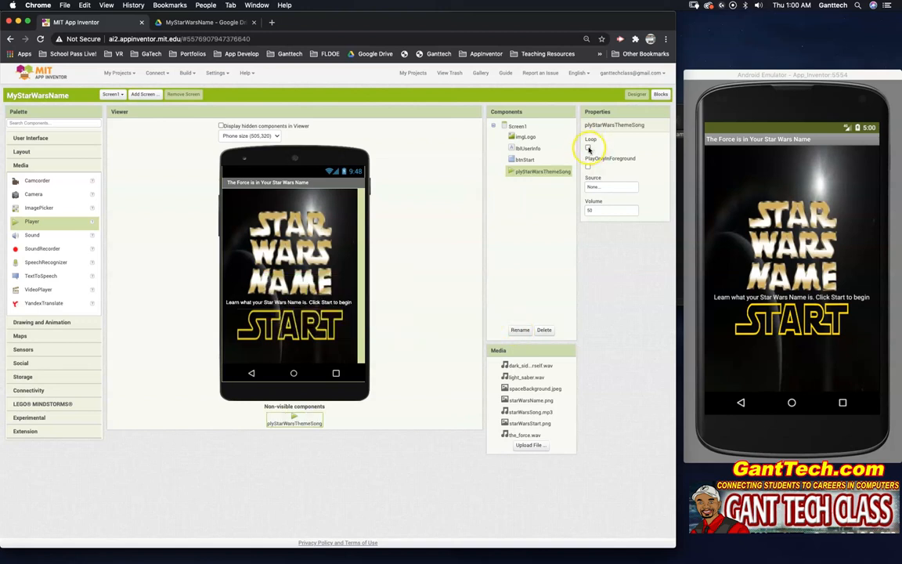
Make the player loop and use starWarsSong.mp3 as its source.
left_click(588, 148)
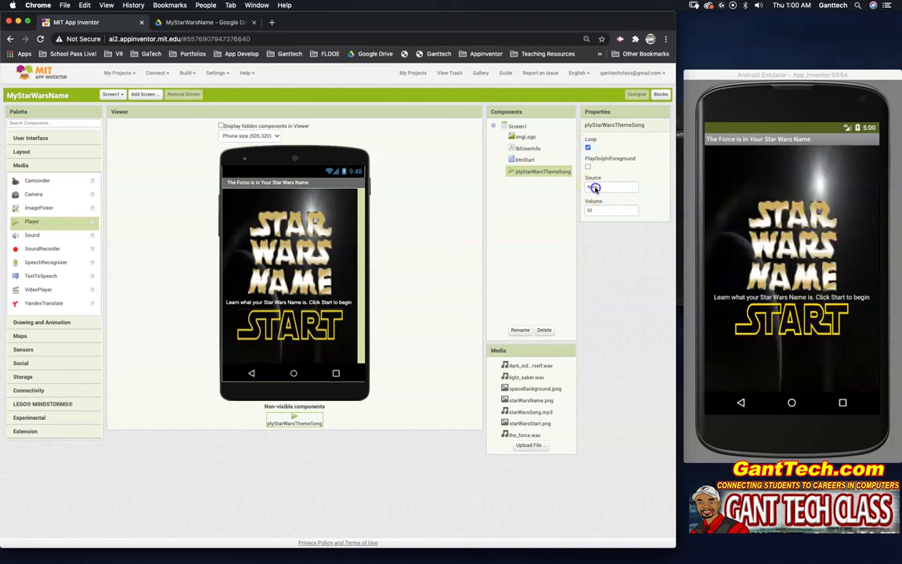
left_click(612, 188)
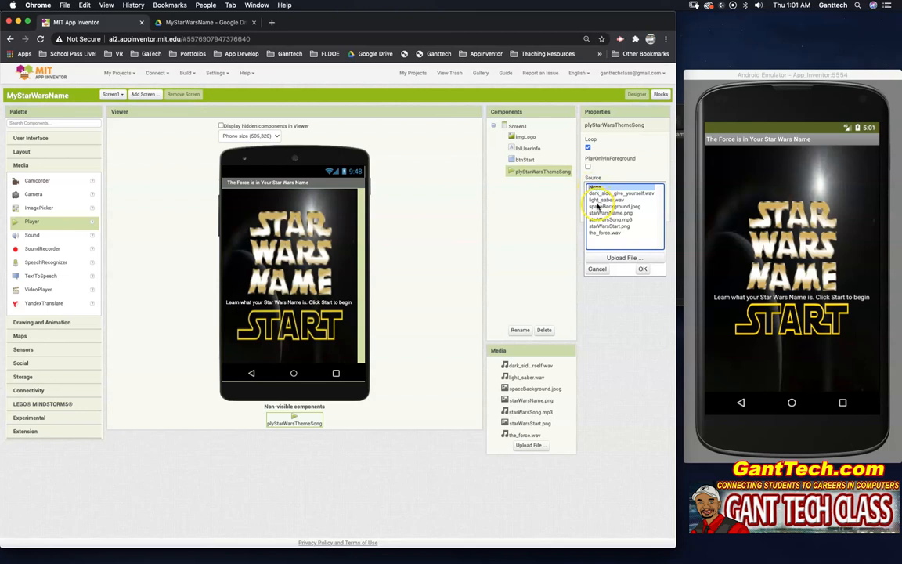
left_click(611, 219)
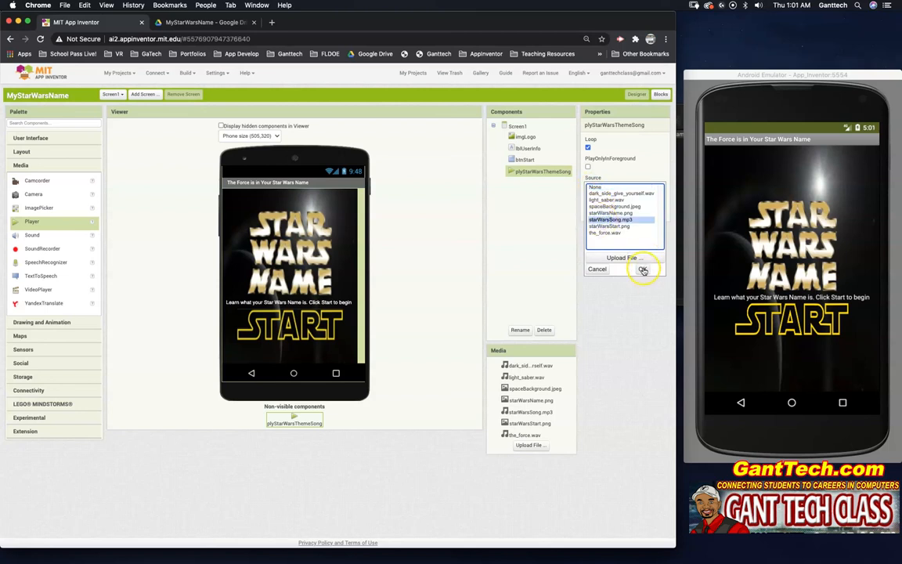
left_click(643, 268)
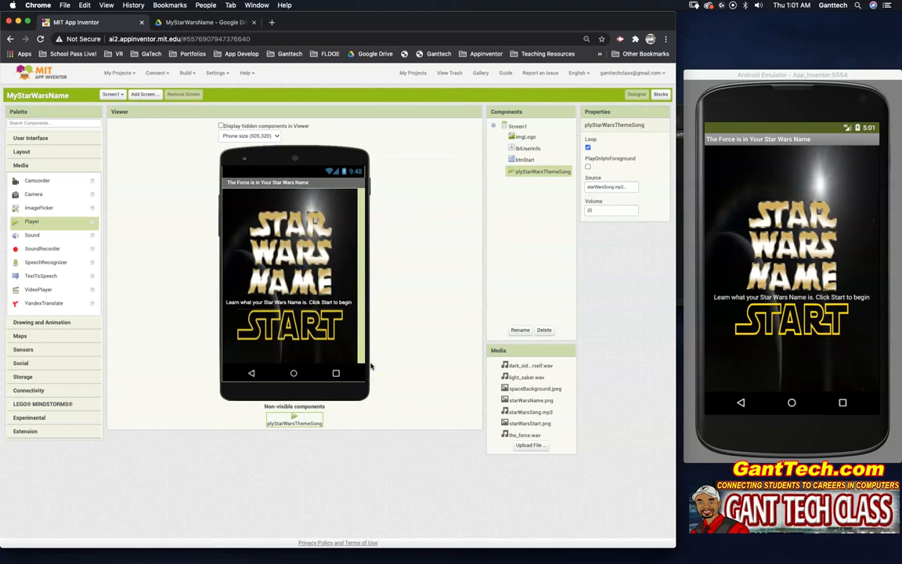
mouse_move(170, 483)
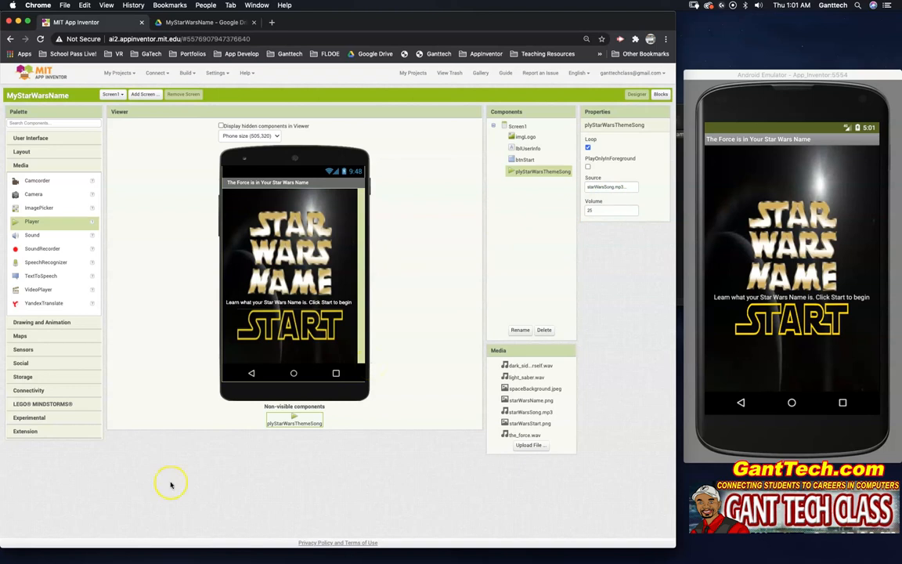
mouse_move(525, 187)
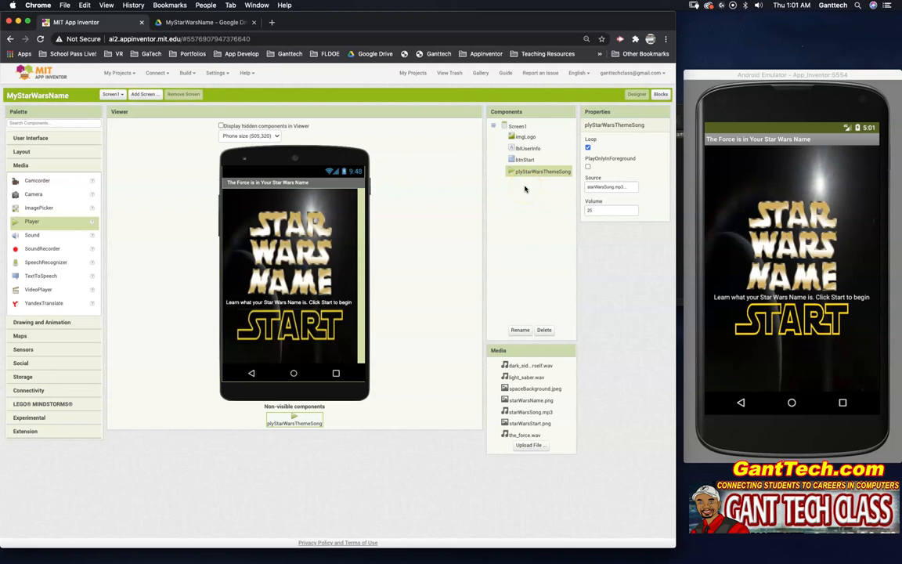
mouse_move(135, 331)
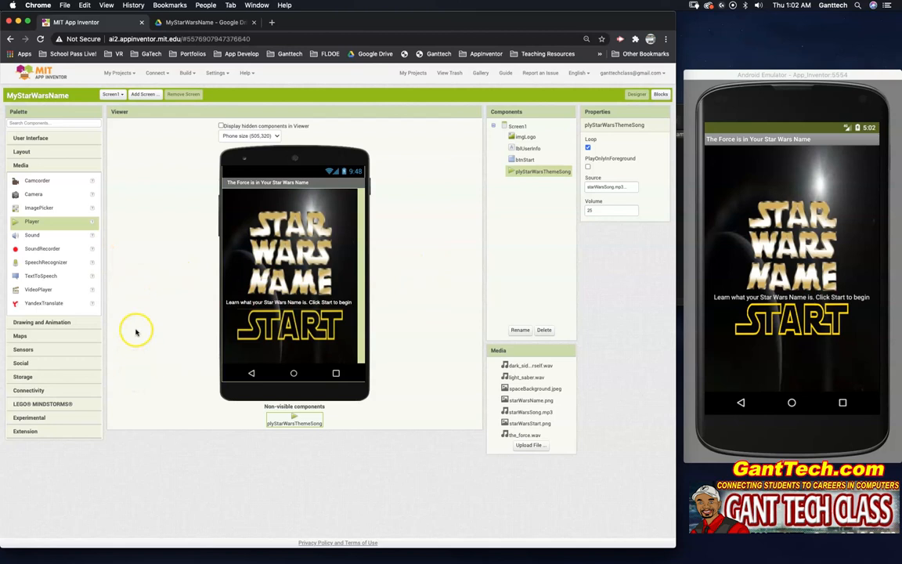
mouse_move(46, 237)
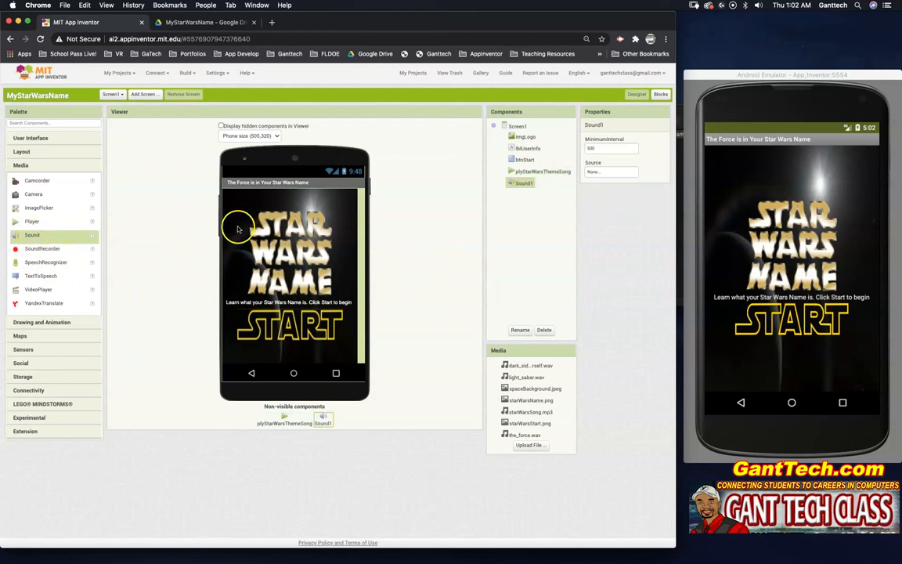
Name the new Sound component sndLightSaber and set its source to the light saber clip.
left_click(520, 330)
type("sndLight")
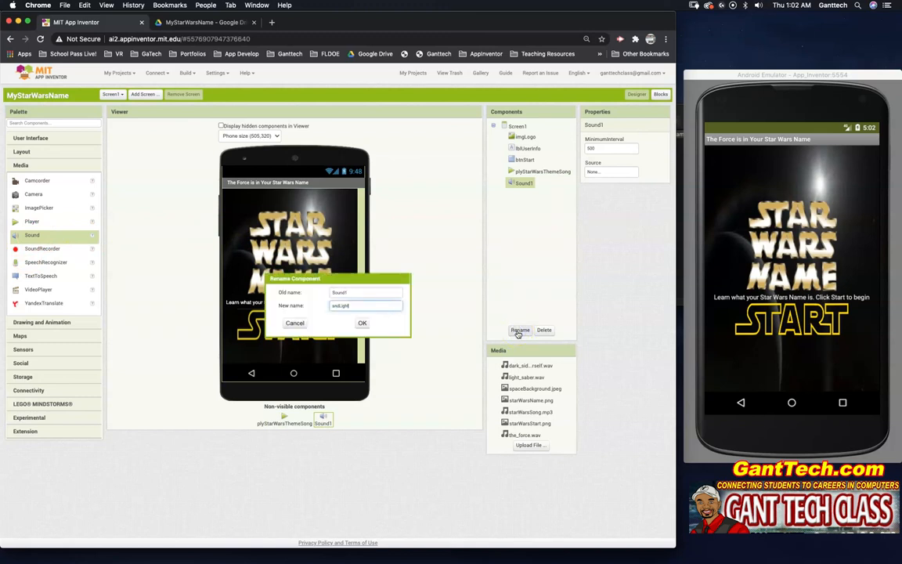
left_click(363, 323)
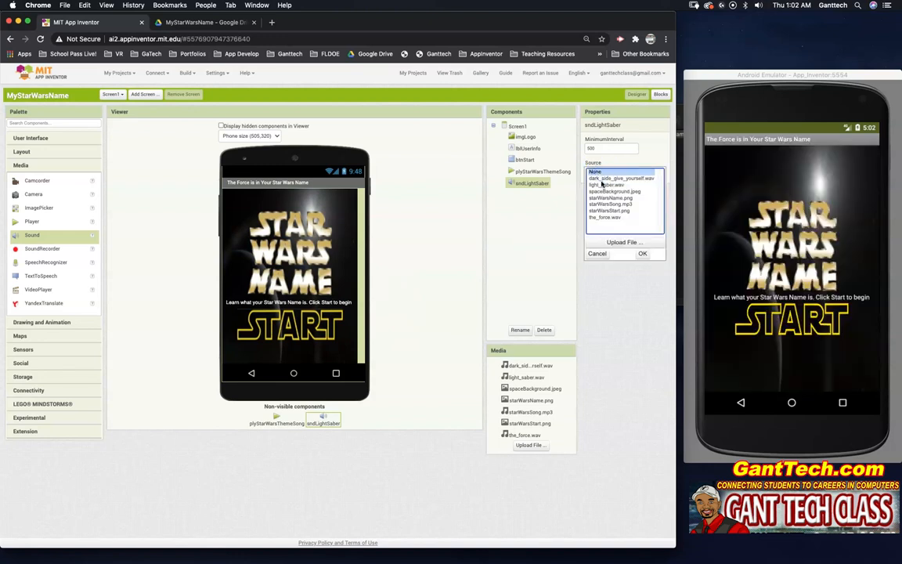
left_click(641, 253)
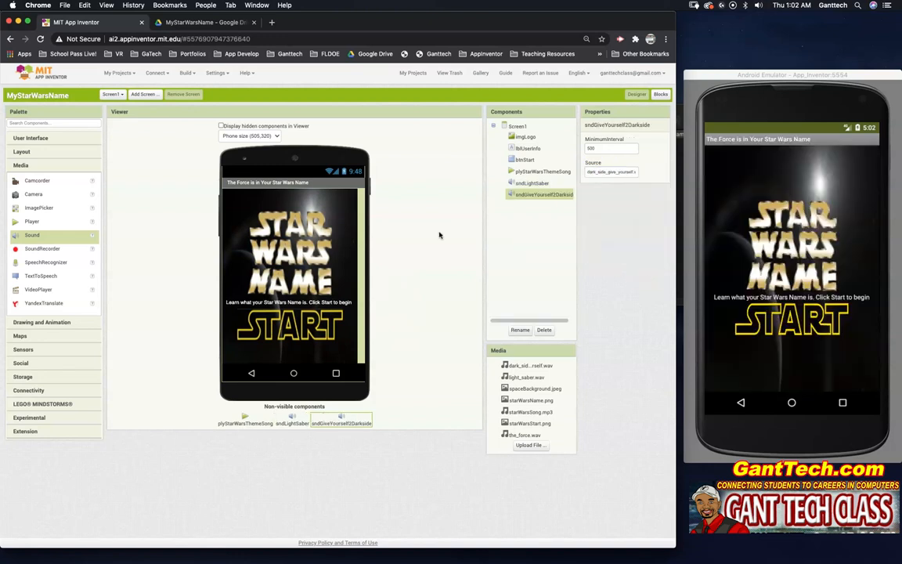
mouse_move(406, 262)
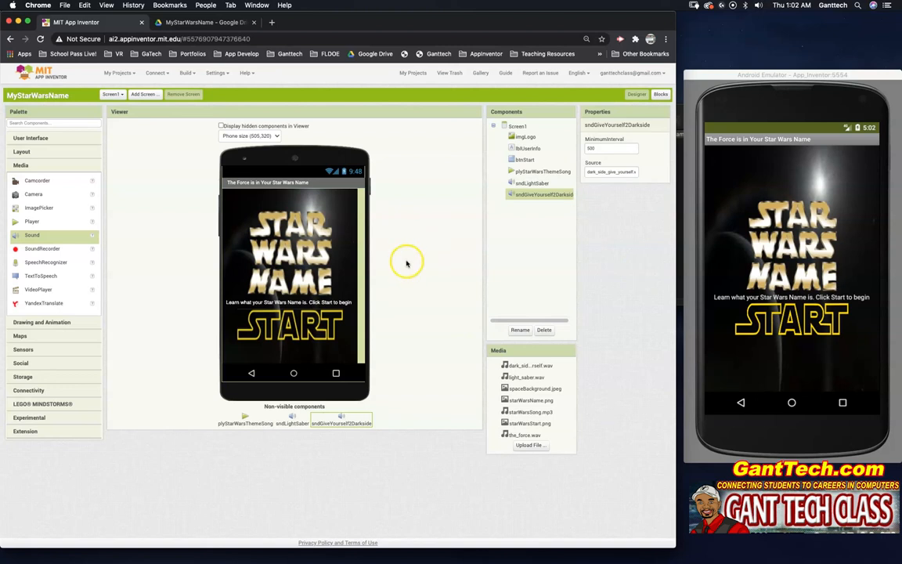
mouse_move(337, 285)
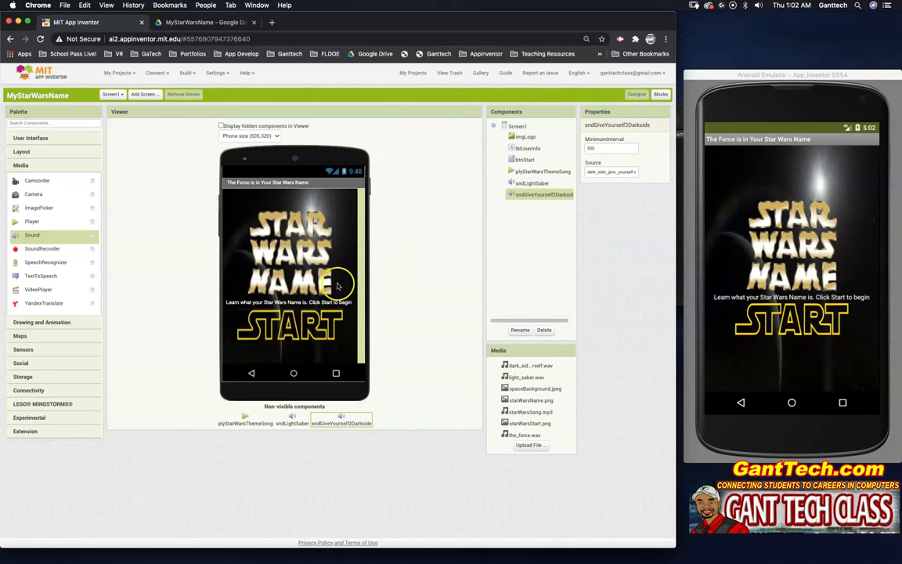